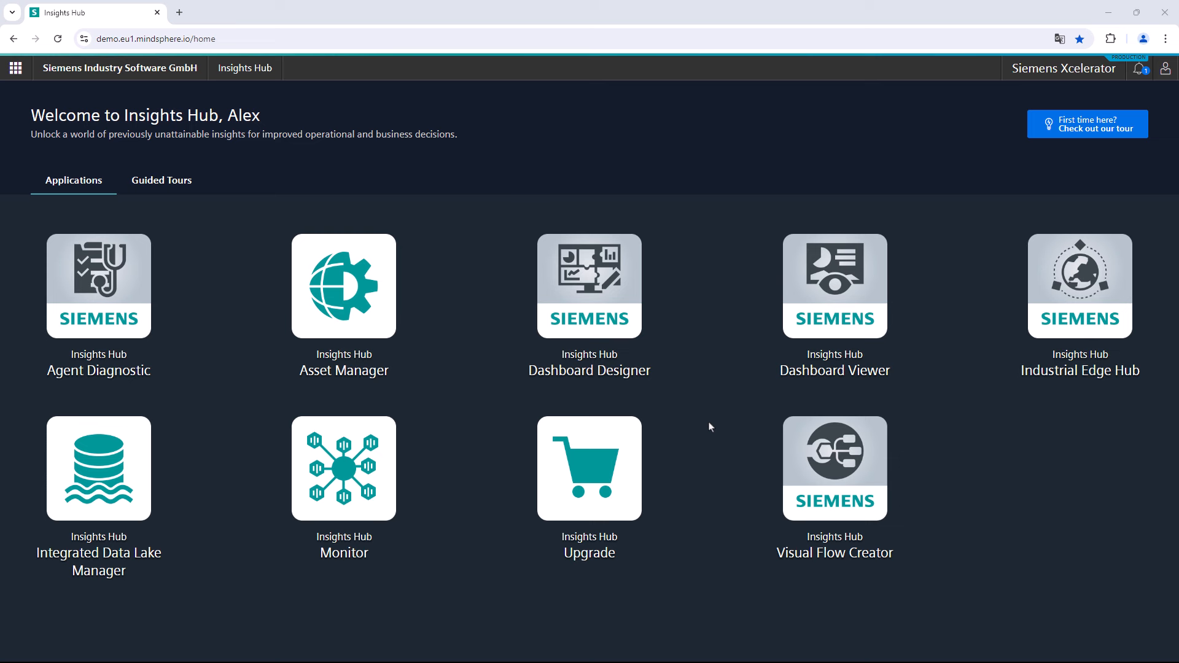
pyautogui.moveTo(671, 361)
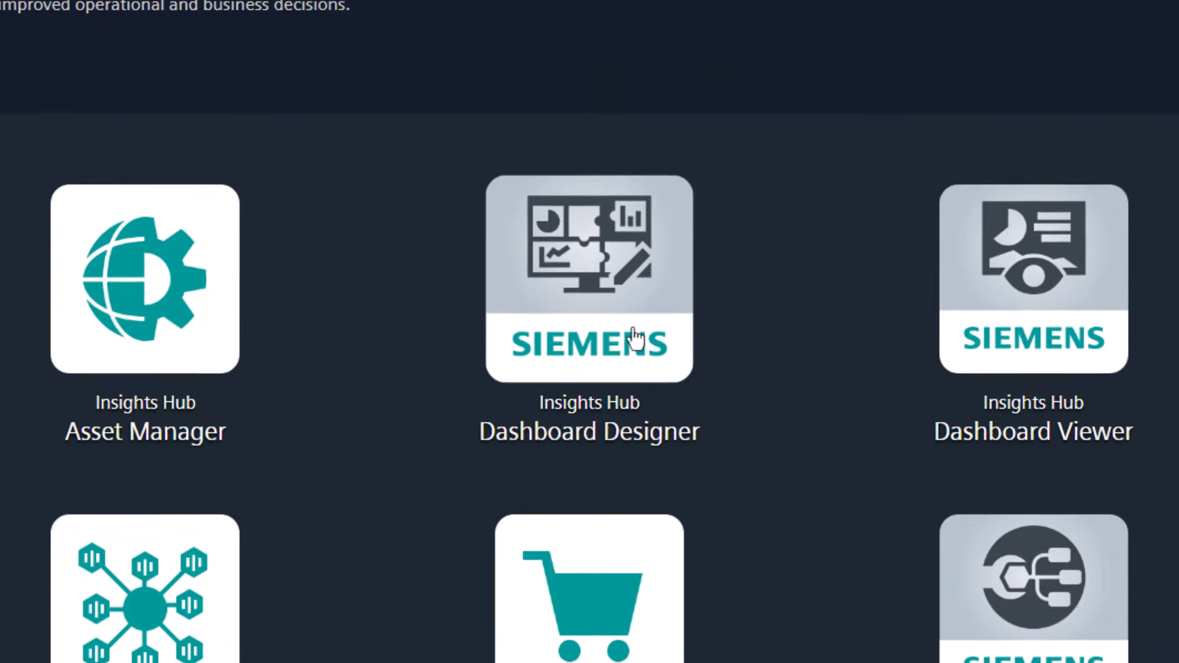
# Launch the Dashboard Designer app from the Insights Hub home page tile
pyautogui.click(588, 278)
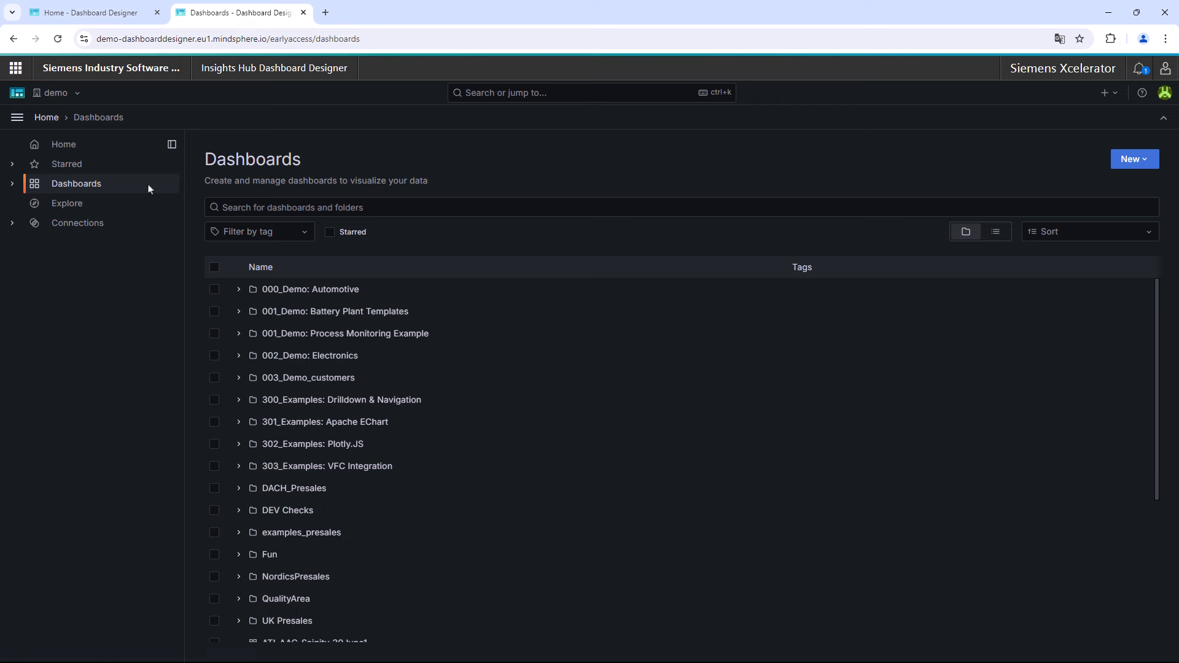
pyautogui.moveTo(1135, 158)
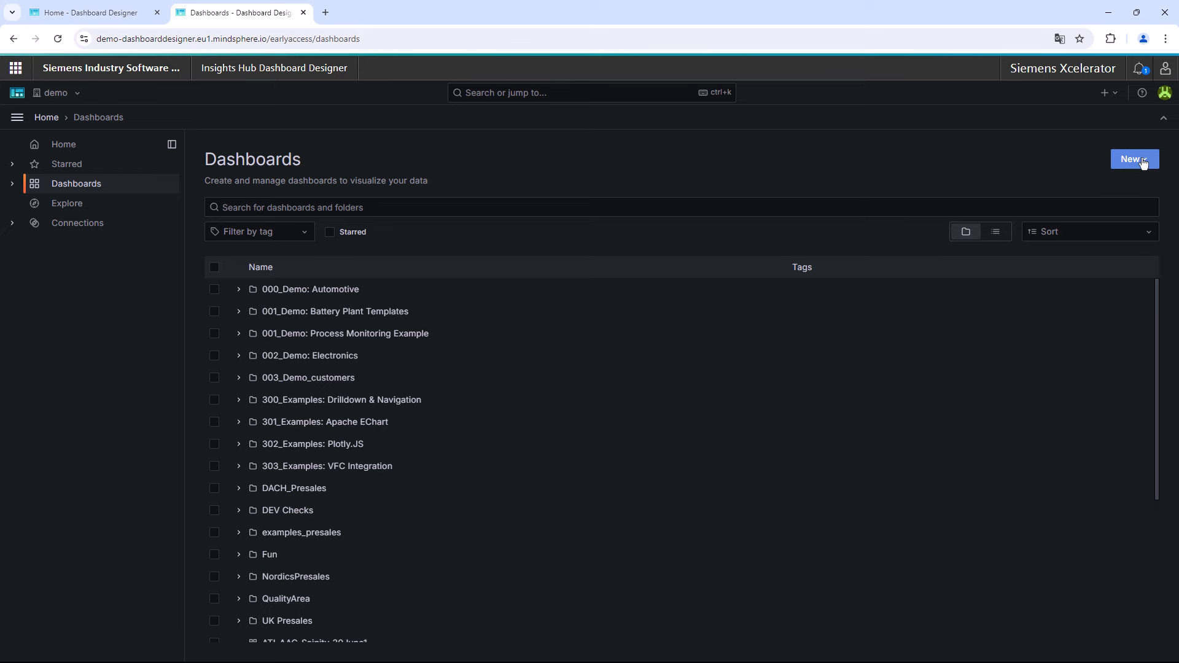
# Create a new folder named 'Dashboard Designer Video'
pyautogui.click(1134, 158)
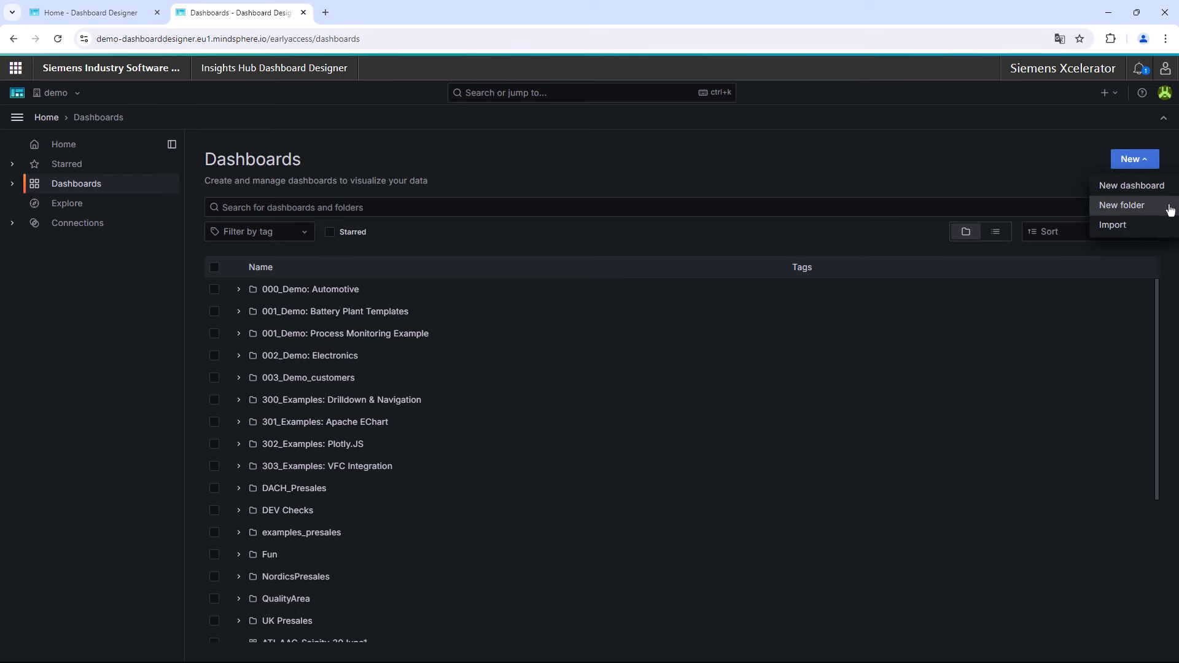
pyautogui.click(1121, 205)
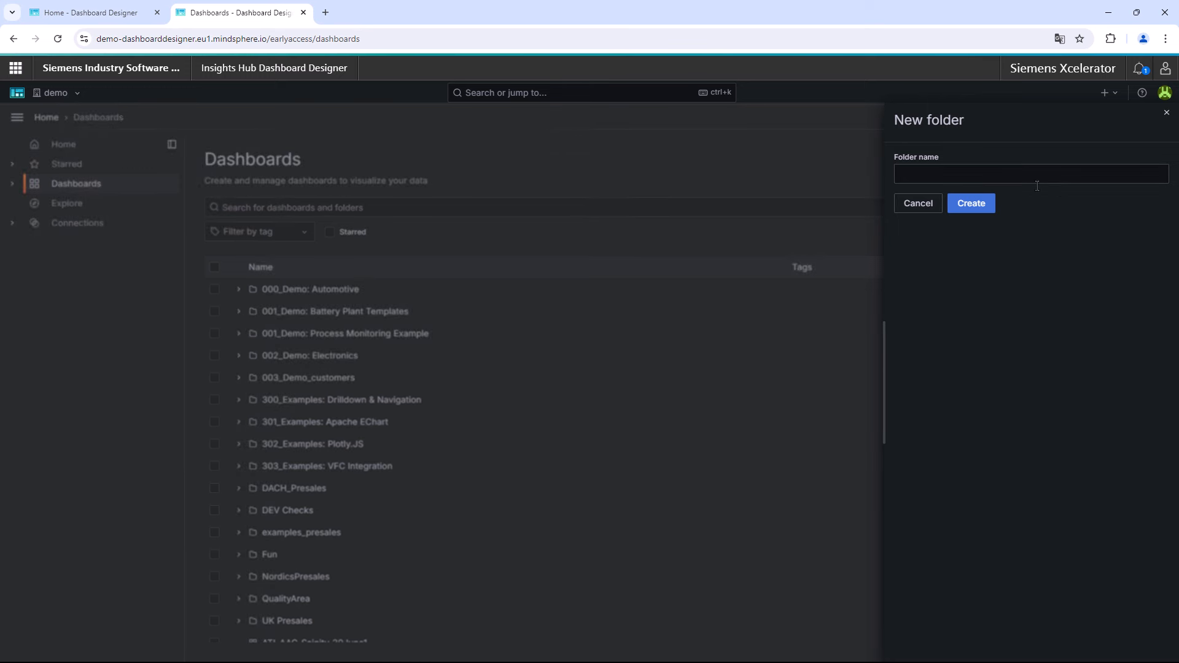
pyautogui.write('Dashboard Designer Video')
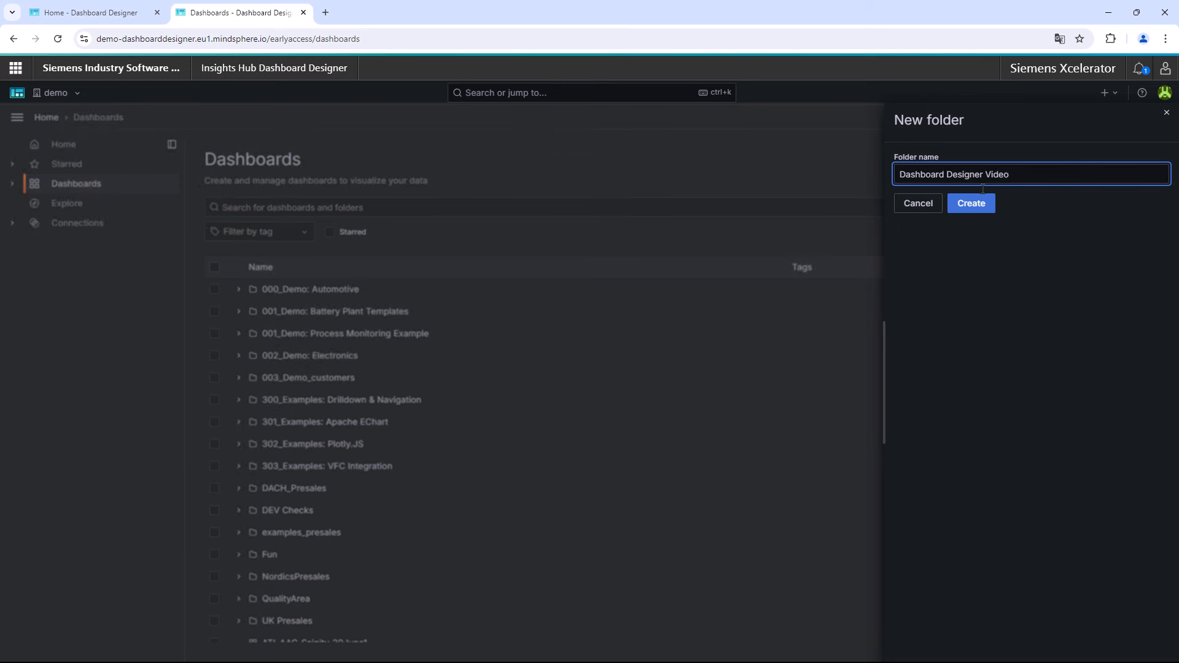
pyautogui.click(970, 203)
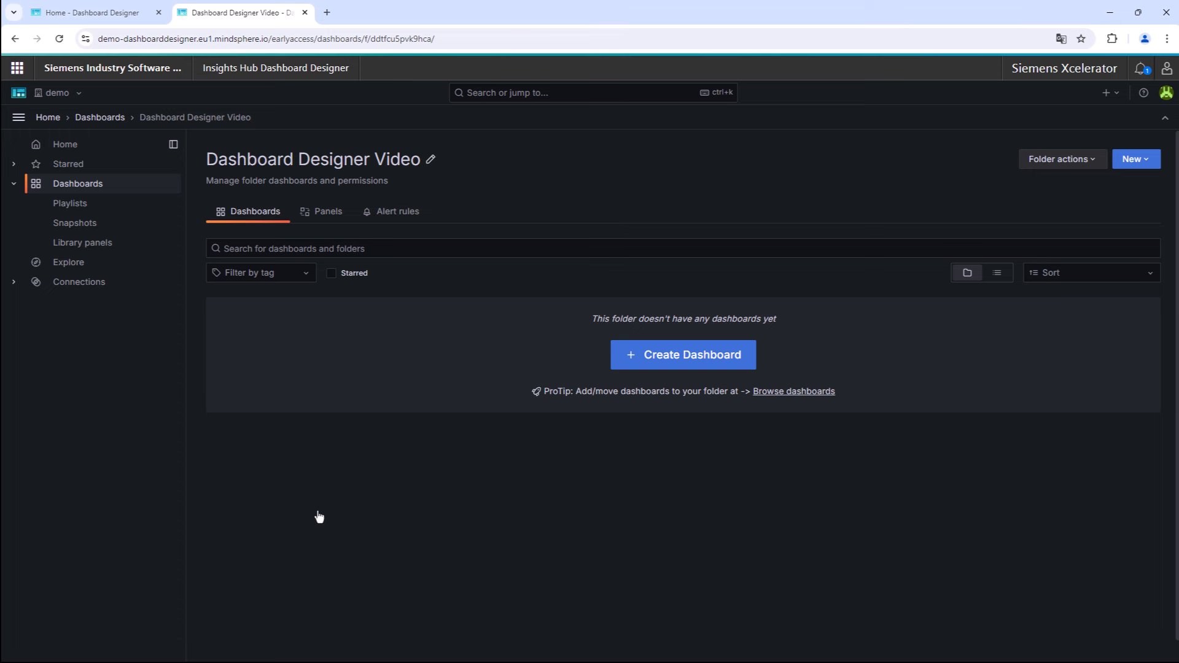
pyautogui.moveTo(318, 516)
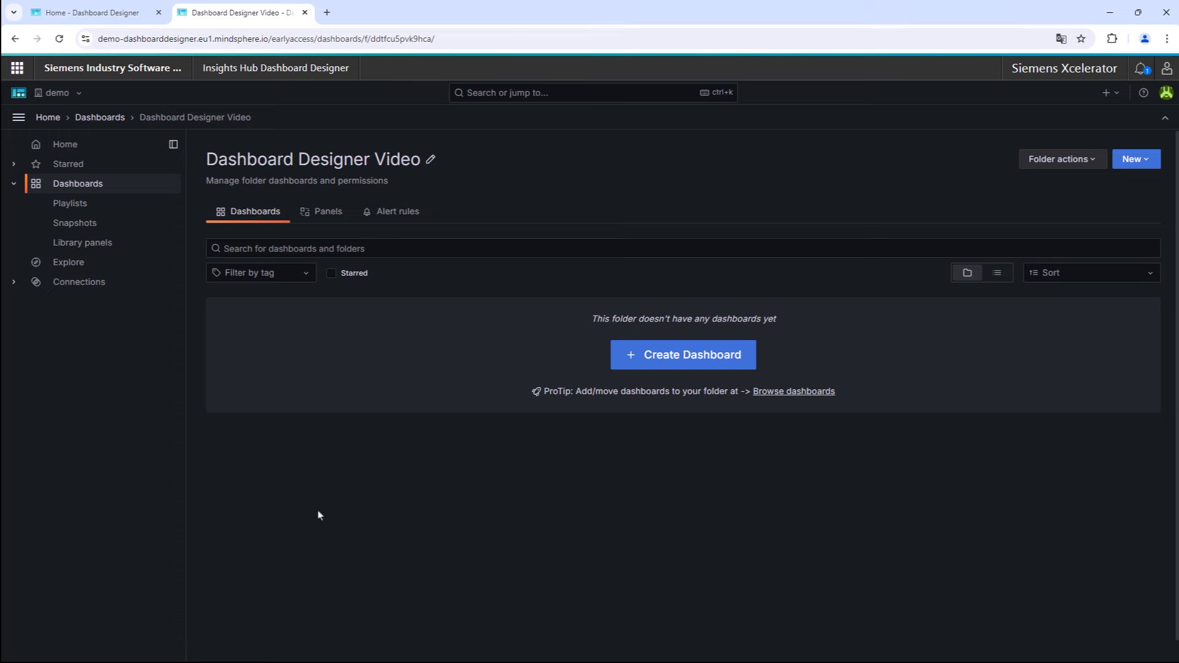
# Create a new dashboard in the folder and add its first visualization
pyautogui.click(1134, 158)
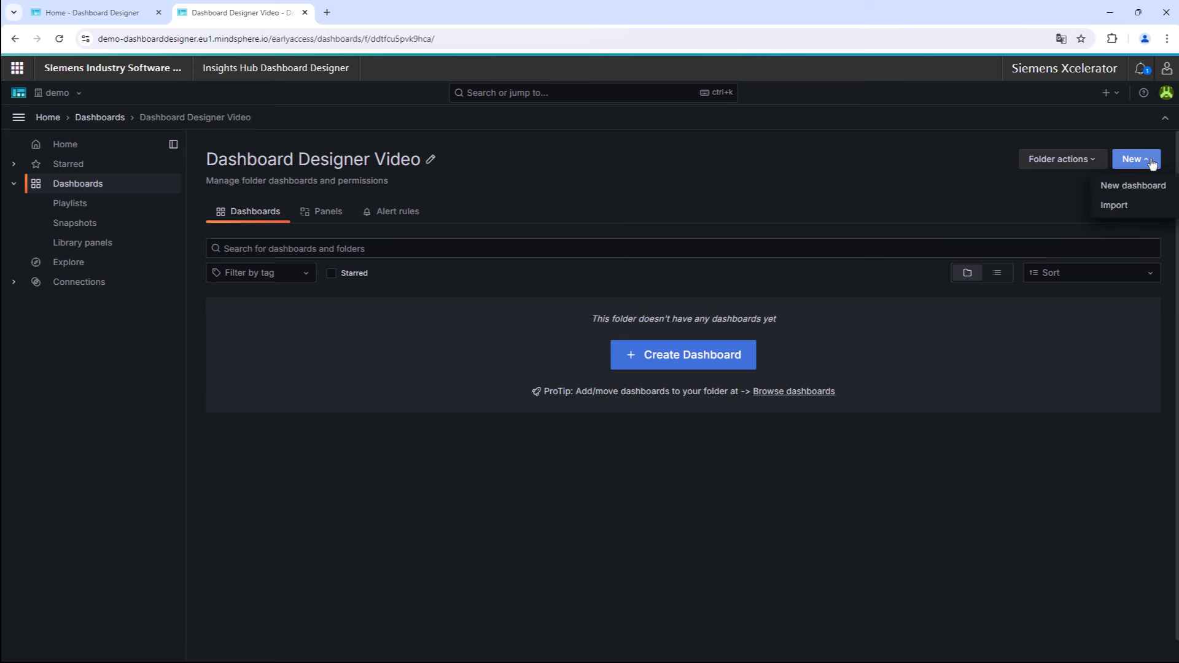
pyautogui.click(1131, 185)
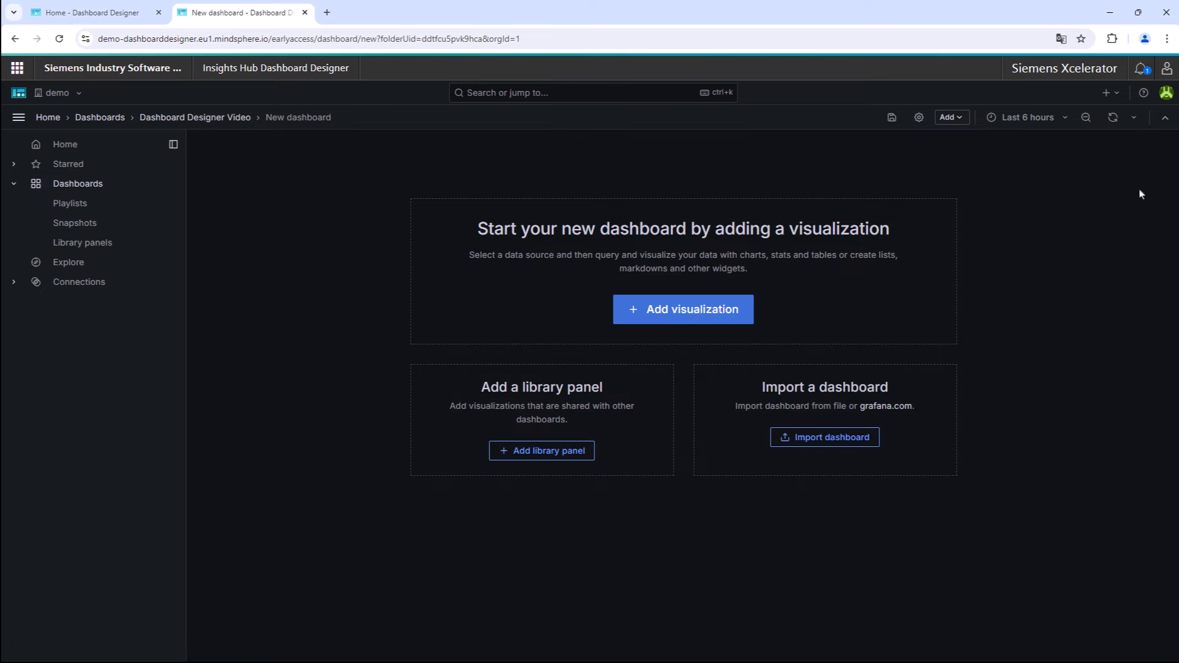
pyautogui.moveTo(744, 311)
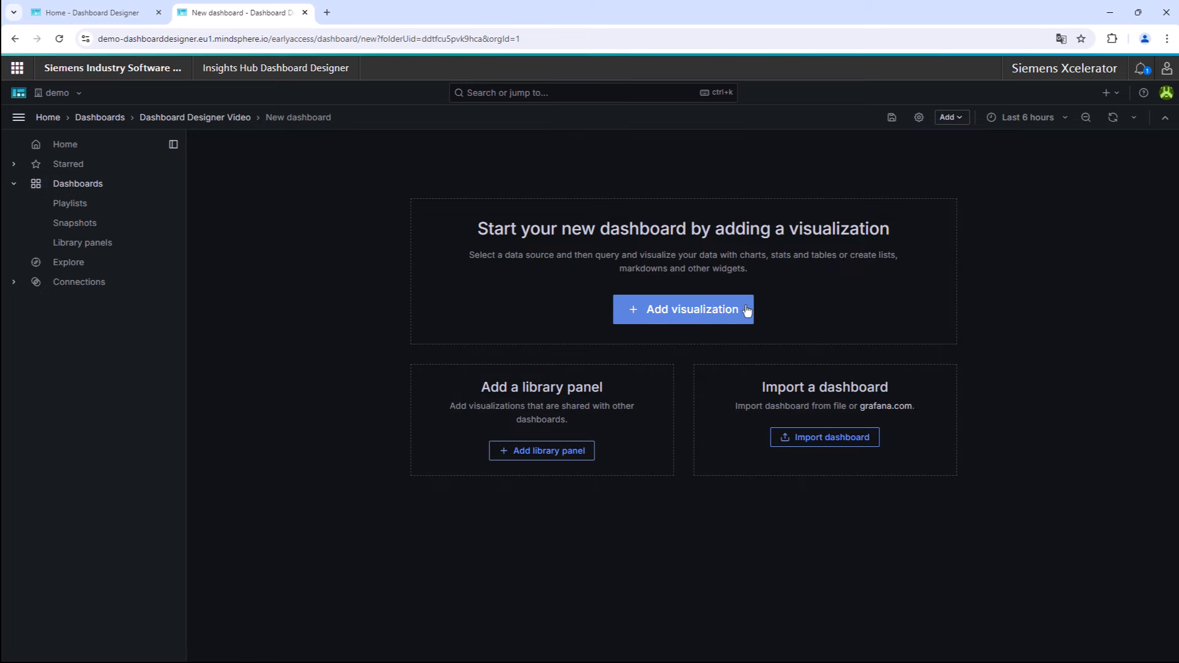
pyautogui.click(682, 309)
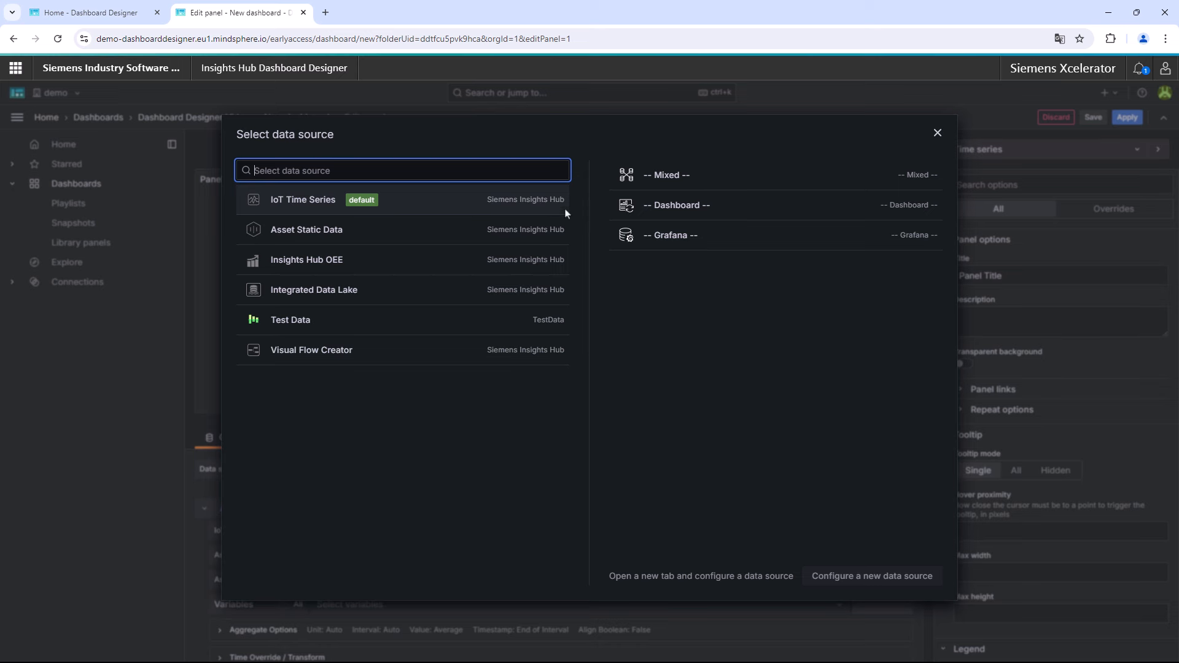
pyautogui.moveTo(546, 198)
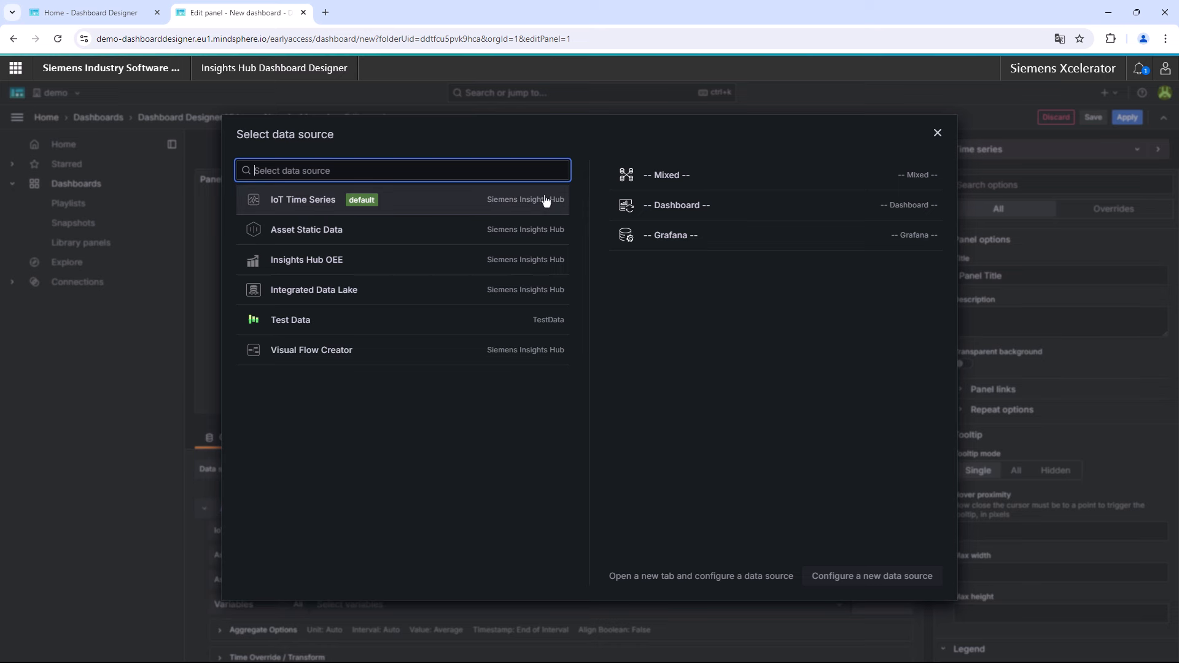
pyautogui.moveTo(543, 224)
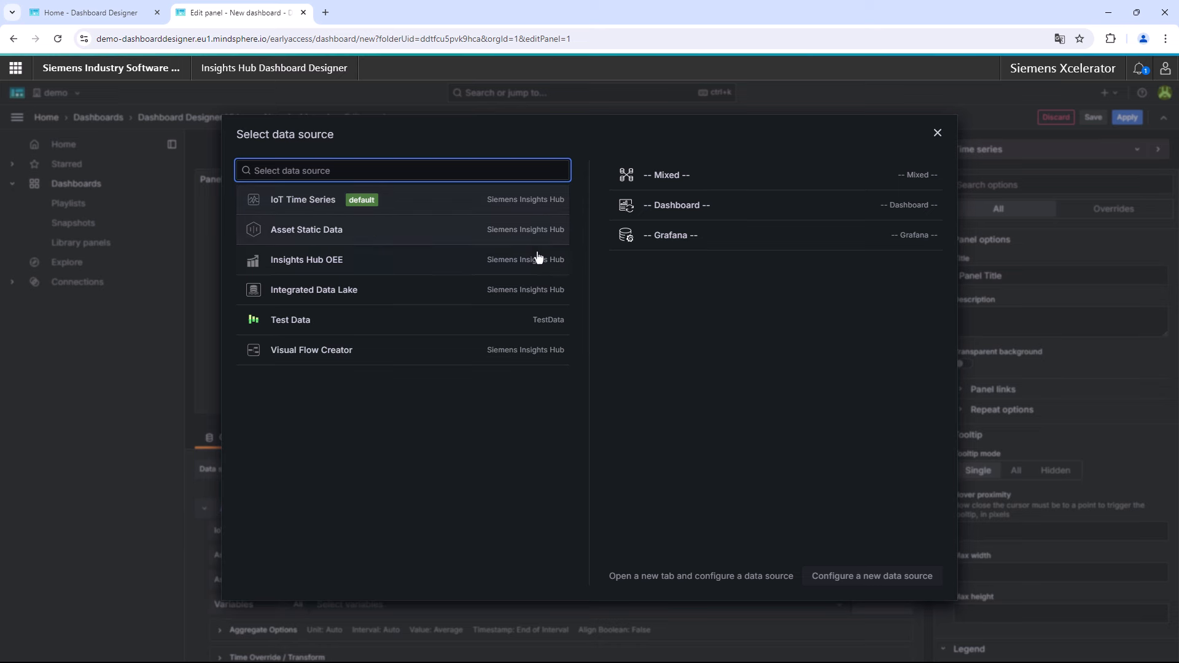
pyautogui.moveTo(533, 264)
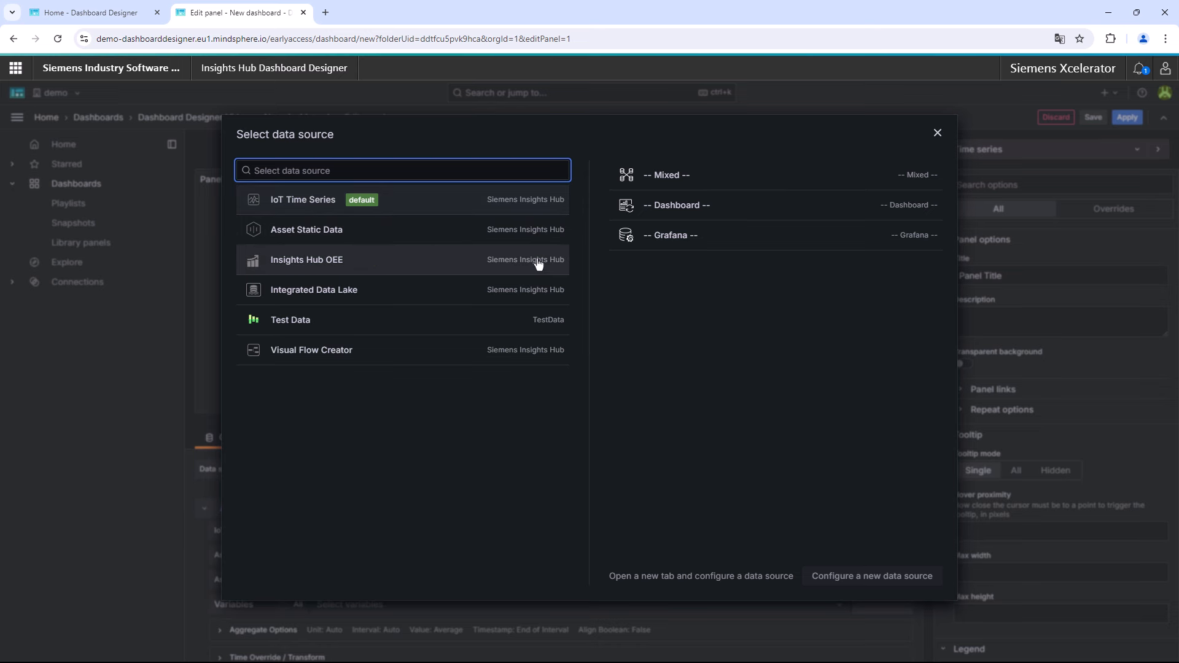
pyautogui.moveTo(529, 291)
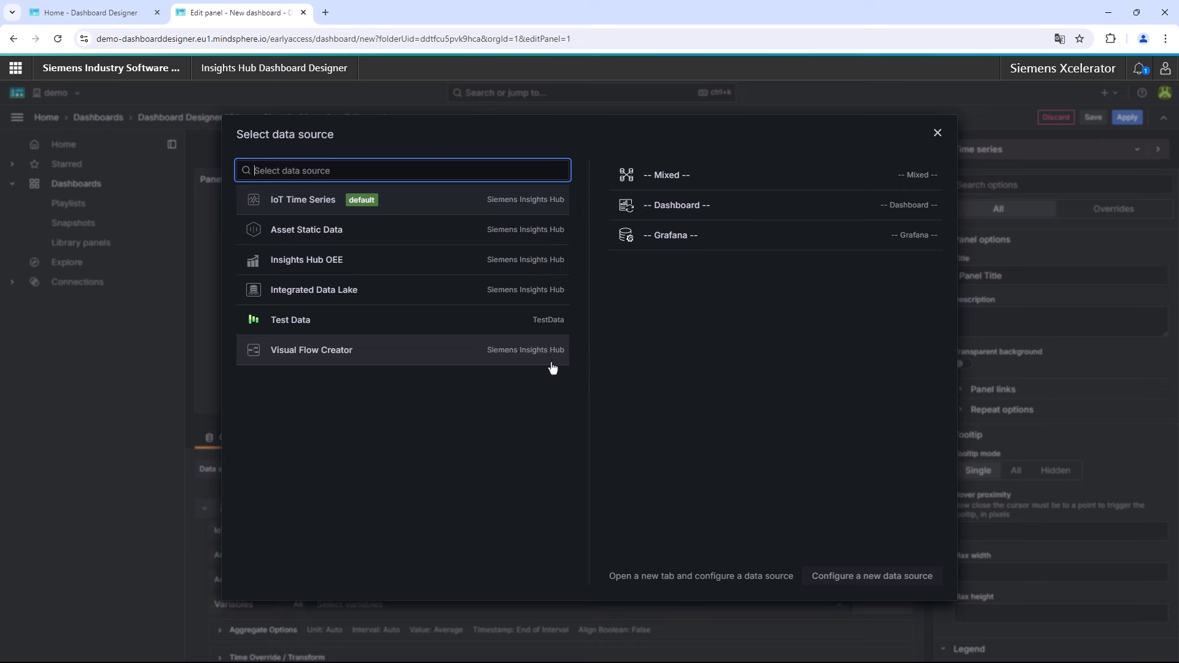
pyautogui.moveTo(620, 446)
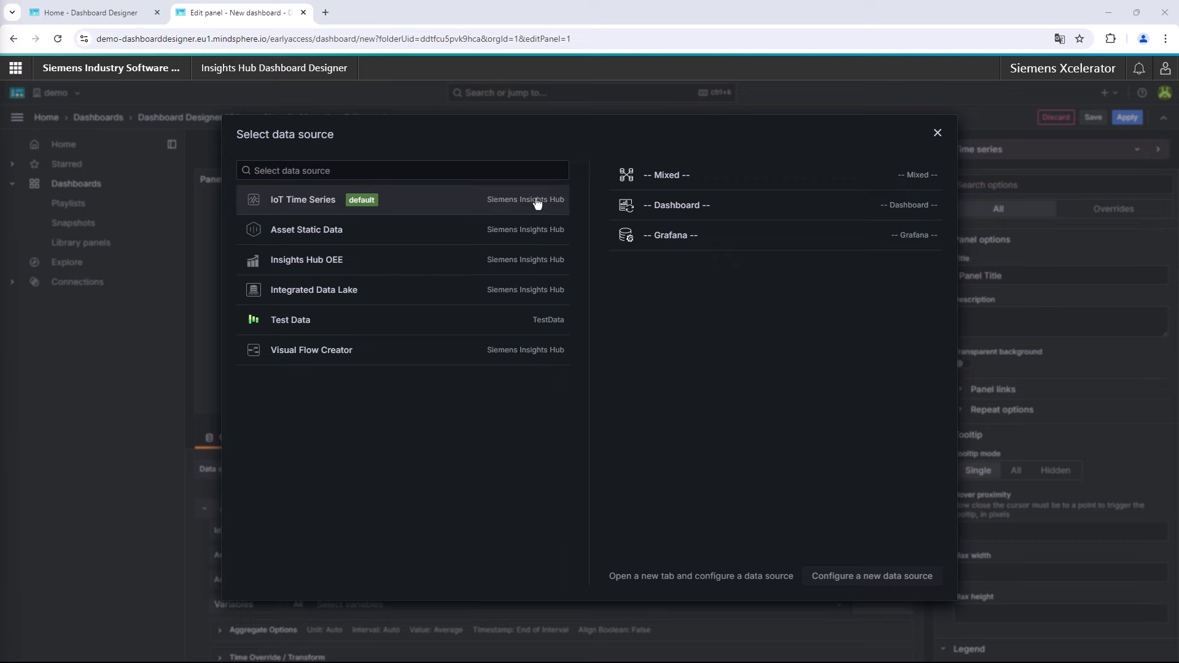
# Use IoT Time Series as the data source and save the dashboard as 'My_first_dashboard'
pyautogui.click(303, 199)
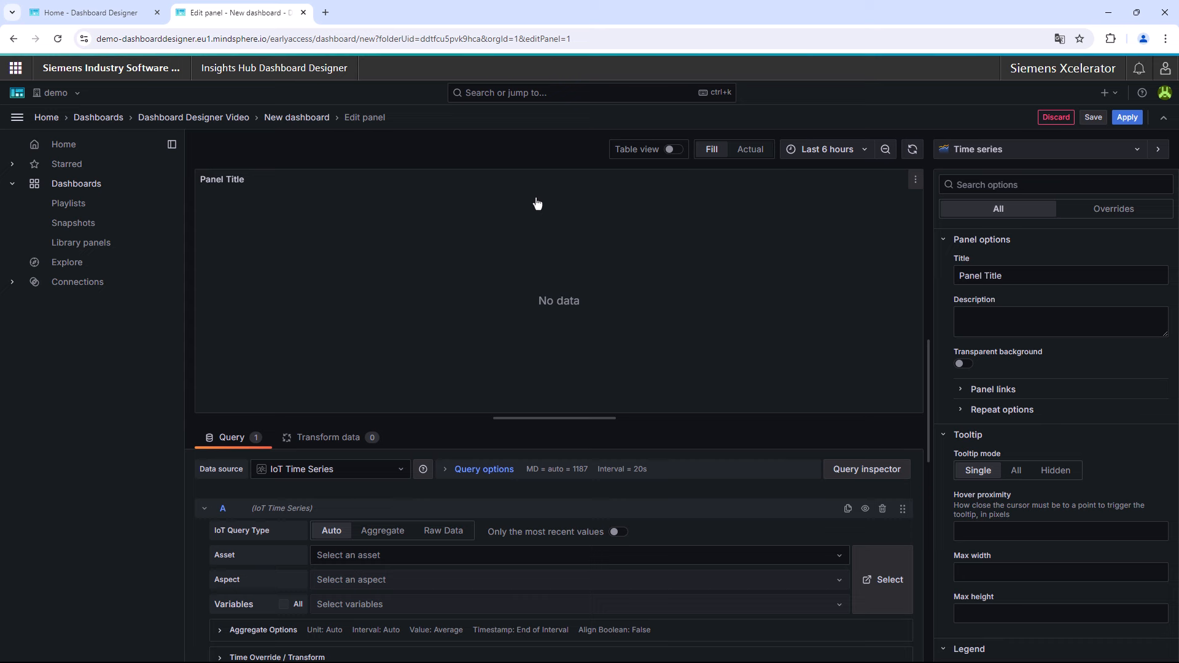
pyautogui.moveTo(559, 214)
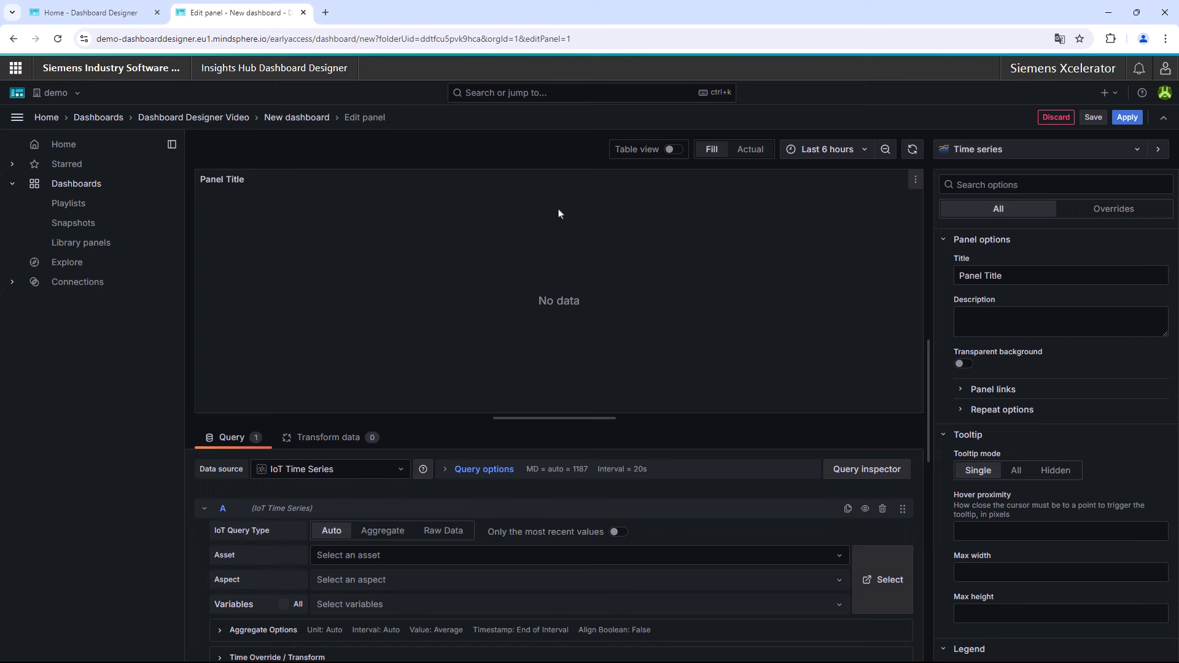
pyautogui.moveTo(1065, 175)
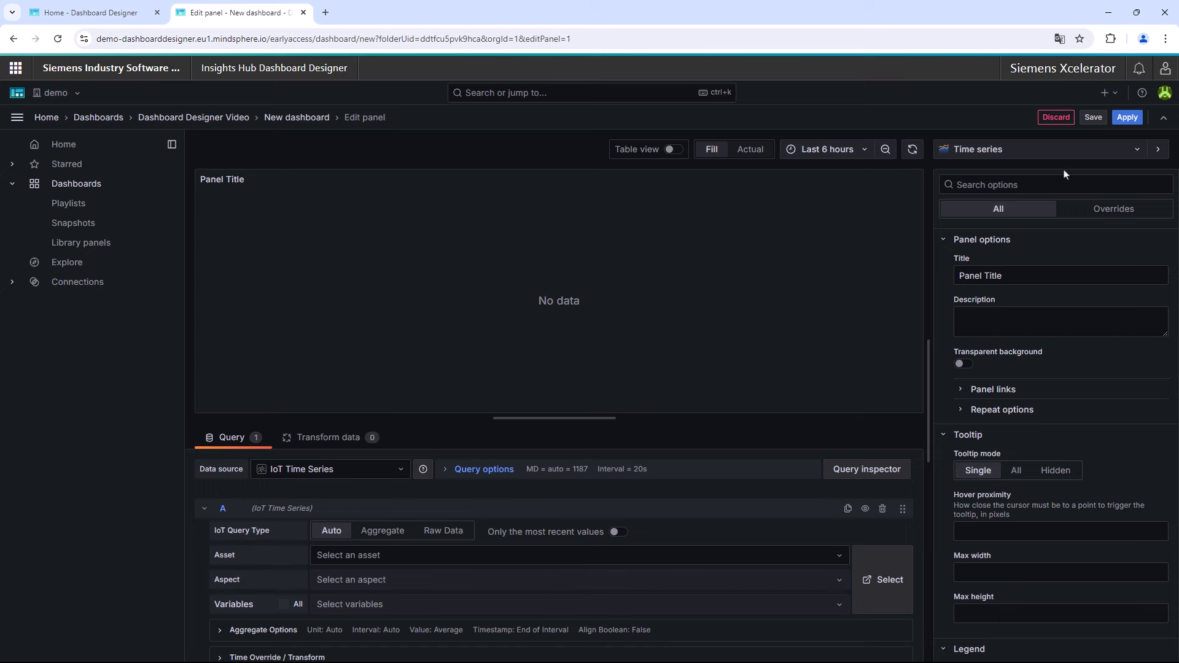
pyautogui.click(1092, 117)
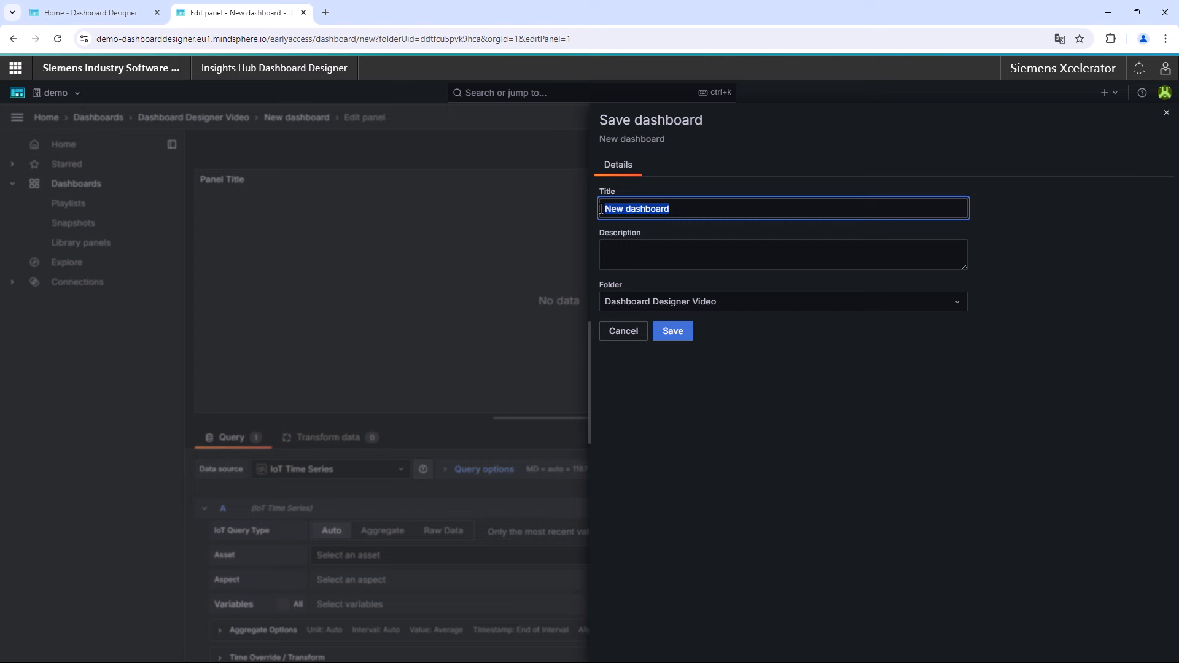
pyautogui.write('My_first_das')
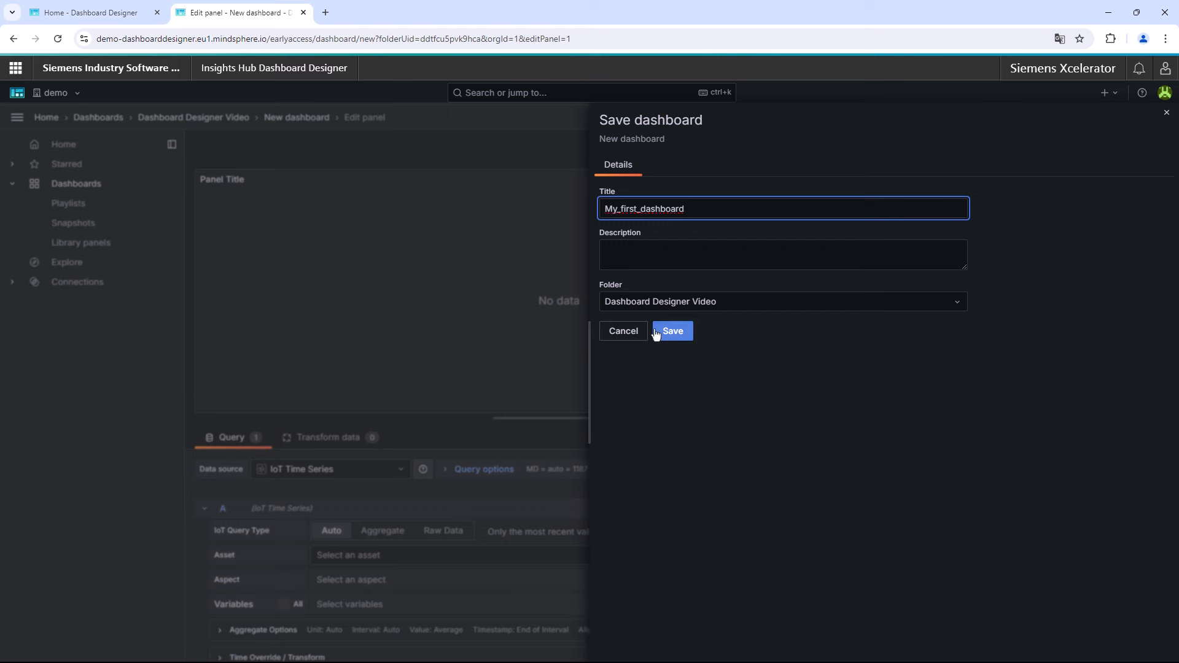
pyautogui.click(670, 331)
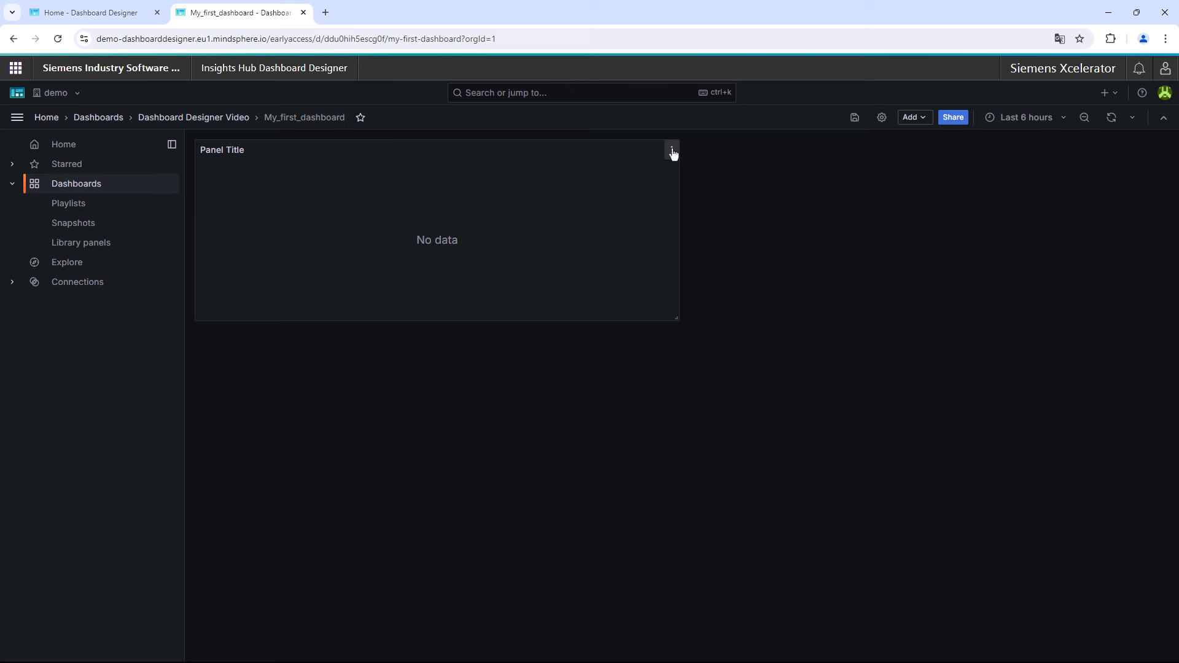
# Choose Edit from the dashboard panel's options menu
pyautogui.click(669, 149)
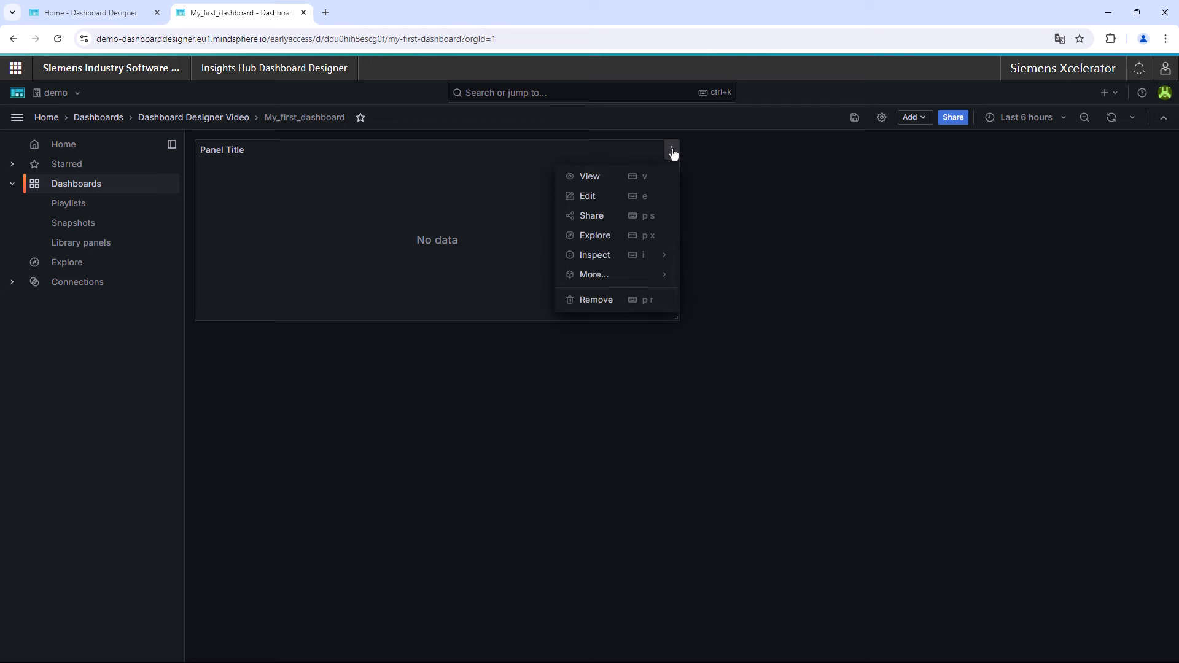
pyautogui.moveTo(618, 198)
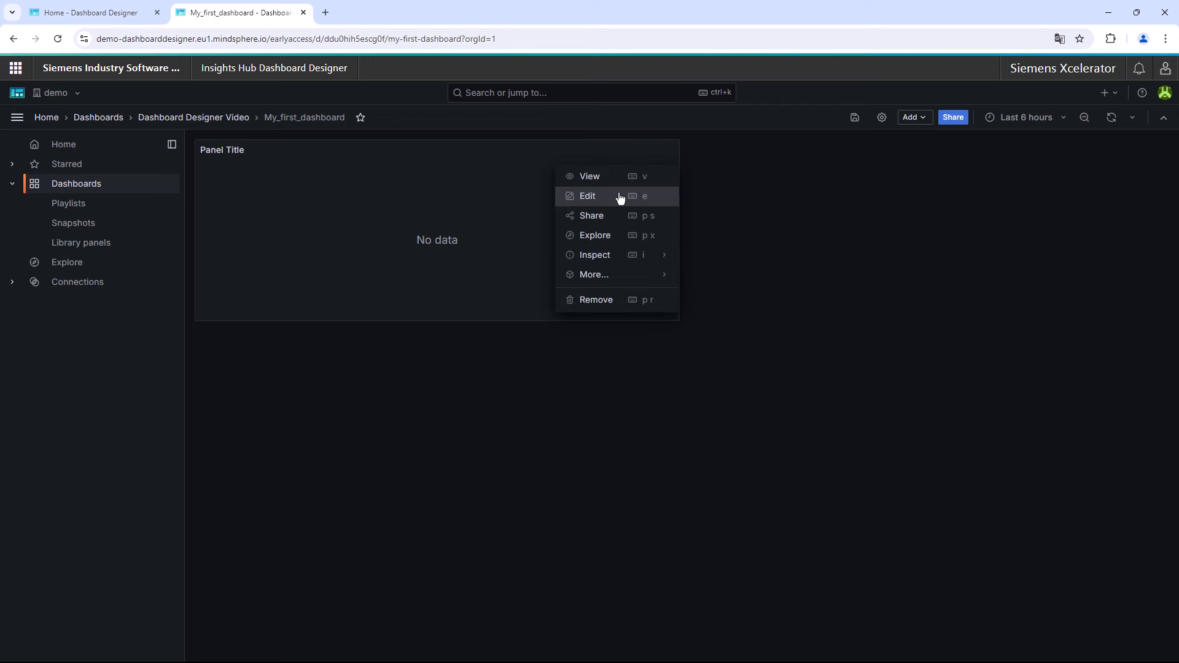
pyautogui.click(587, 195)
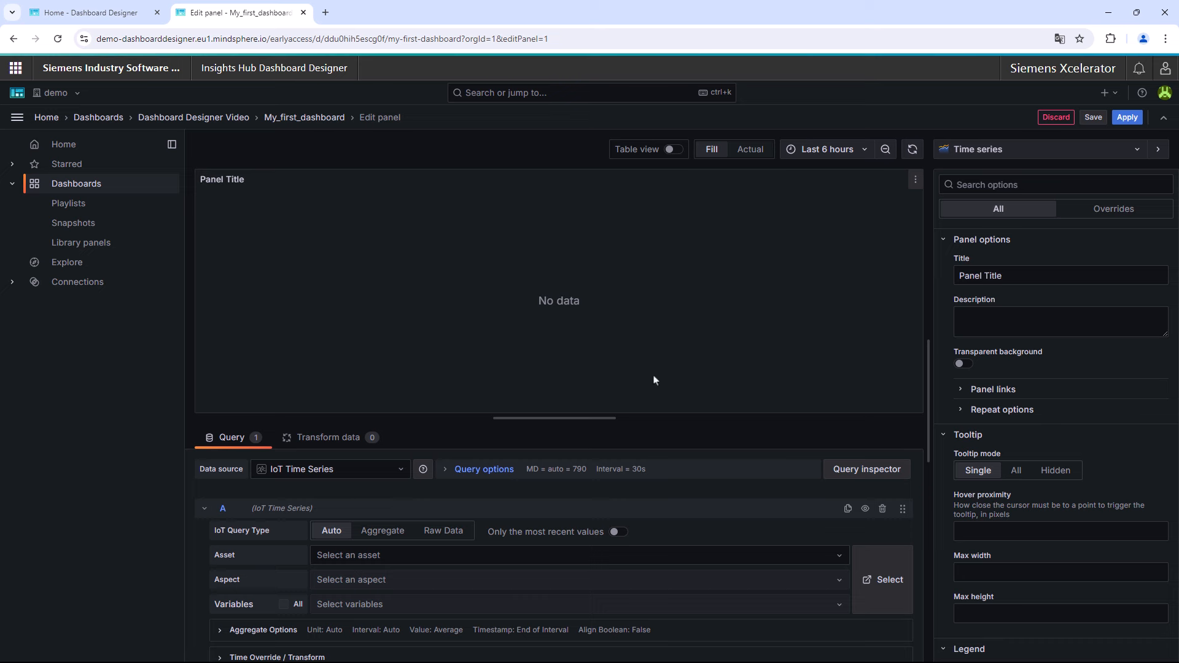
pyautogui.moveTo(668, 522)
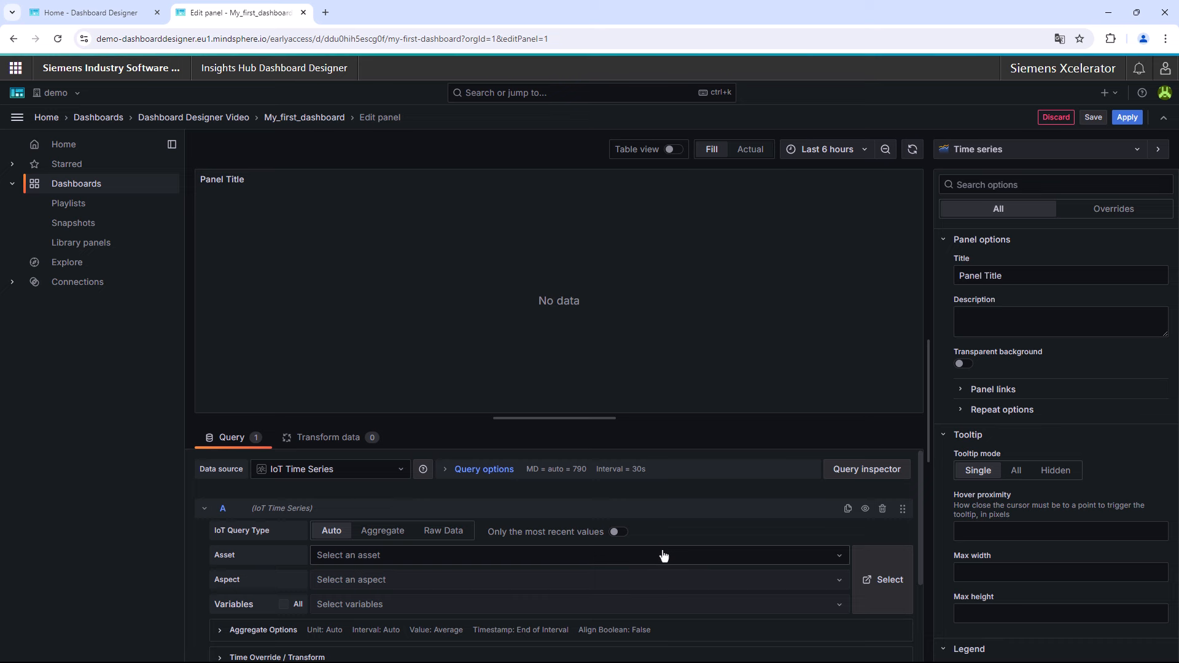
pyautogui.moveTo(663, 574)
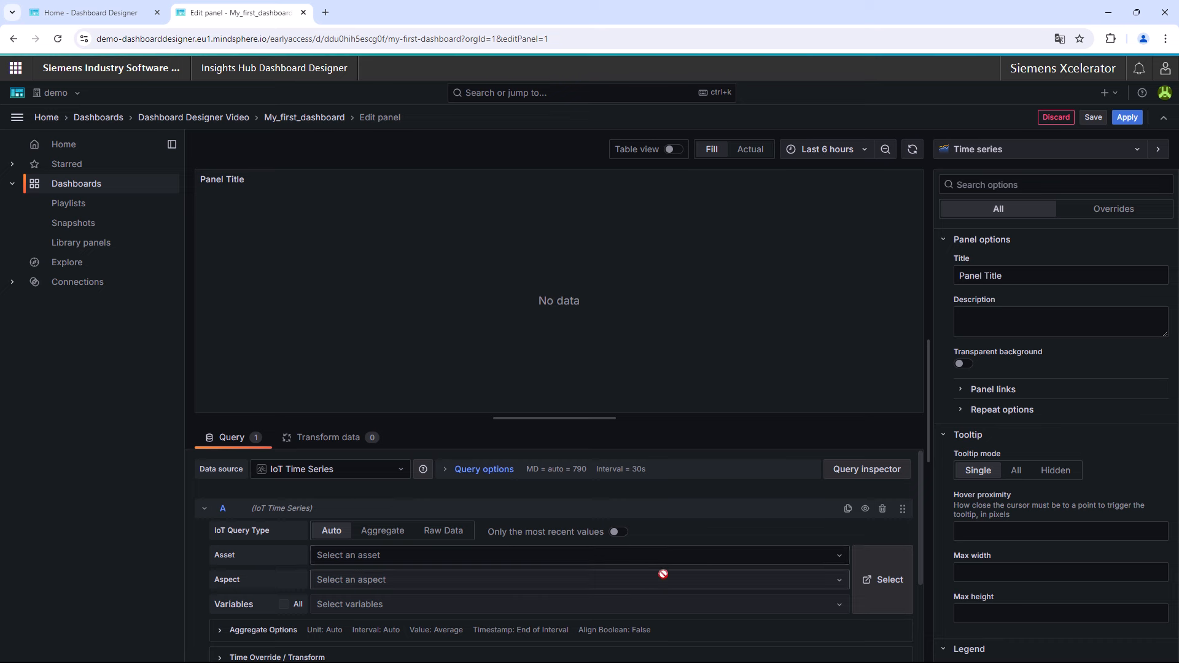
pyautogui.moveTo(660, 605)
pyautogui.write('plan')
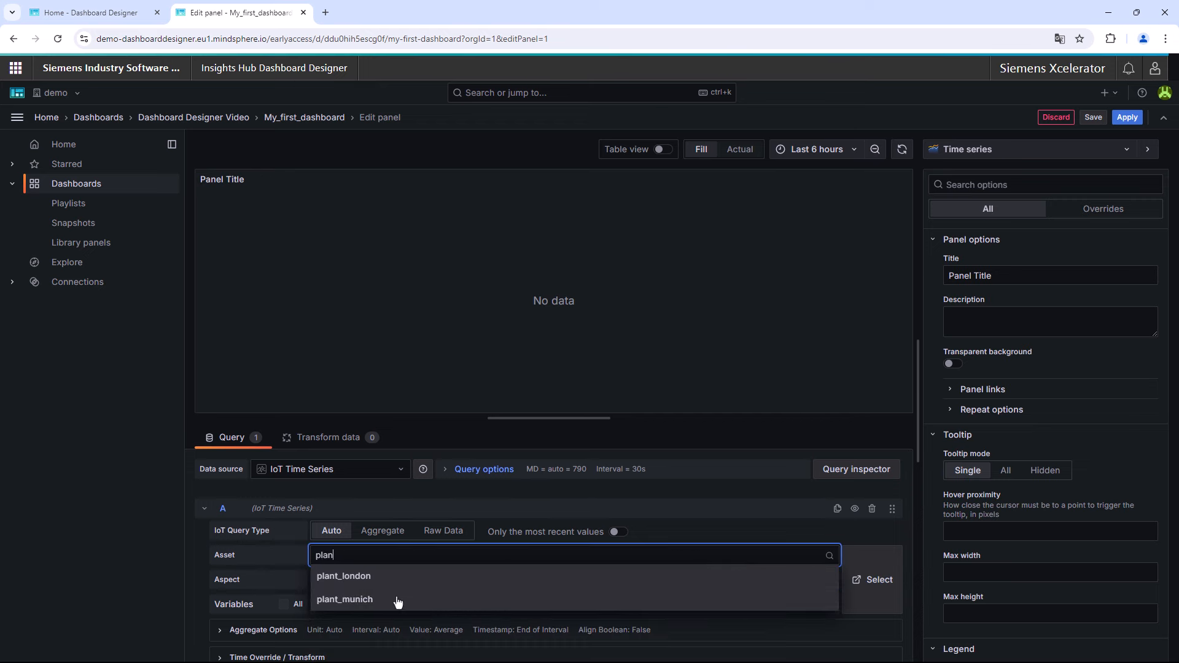
# Set query A to asset plant_munich and variable set_up_time
pyautogui.click(344, 599)
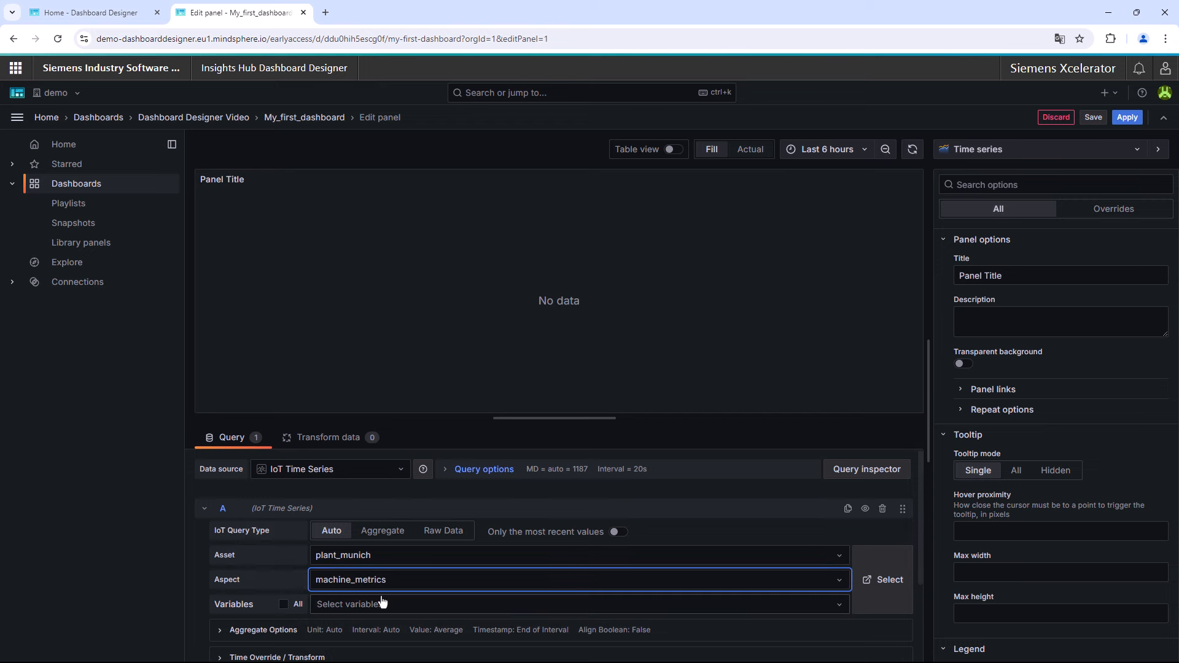
pyautogui.click(571, 603)
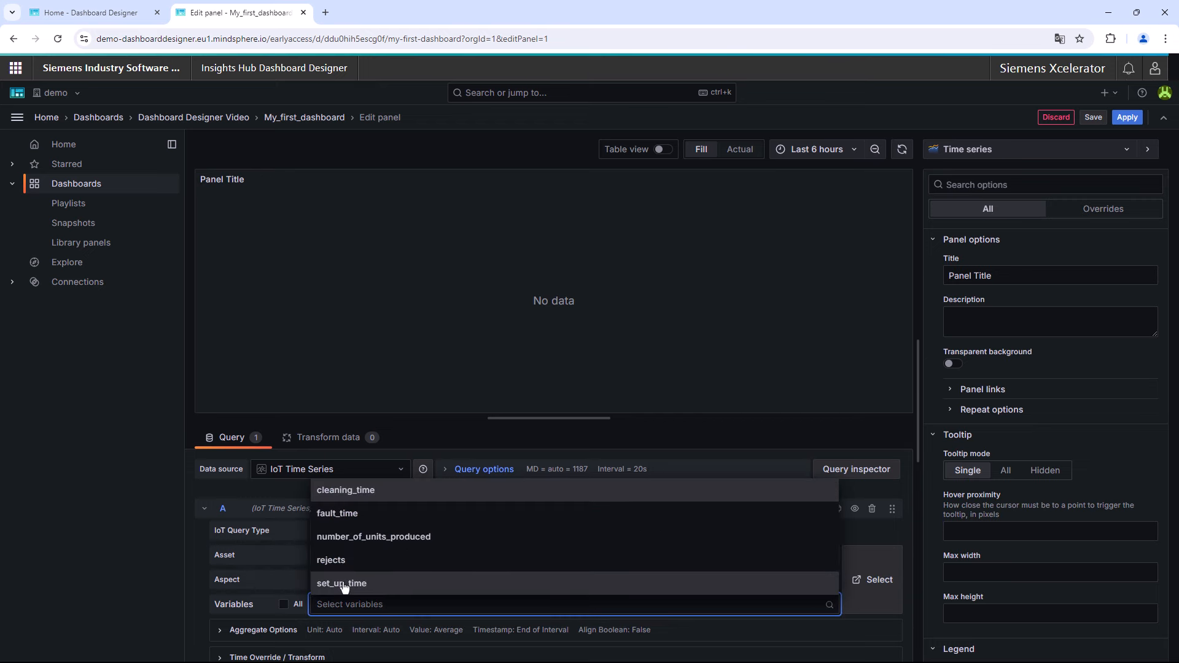
pyautogui.click(341, 583)
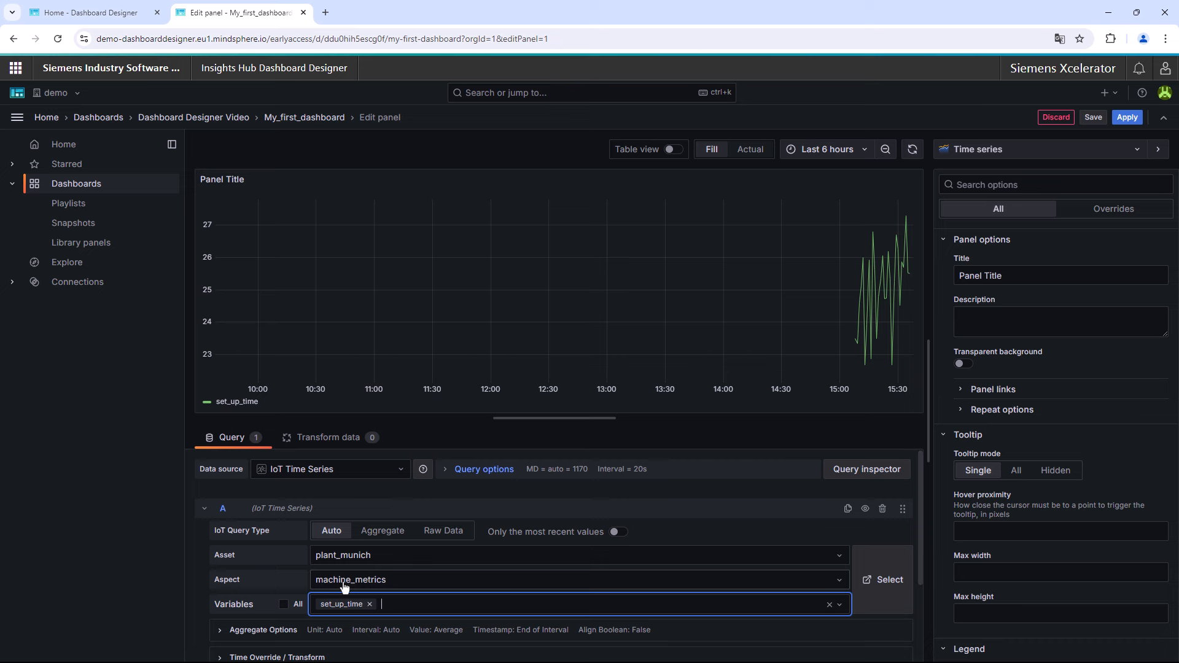
pyautogui.moveTo(312, 588)
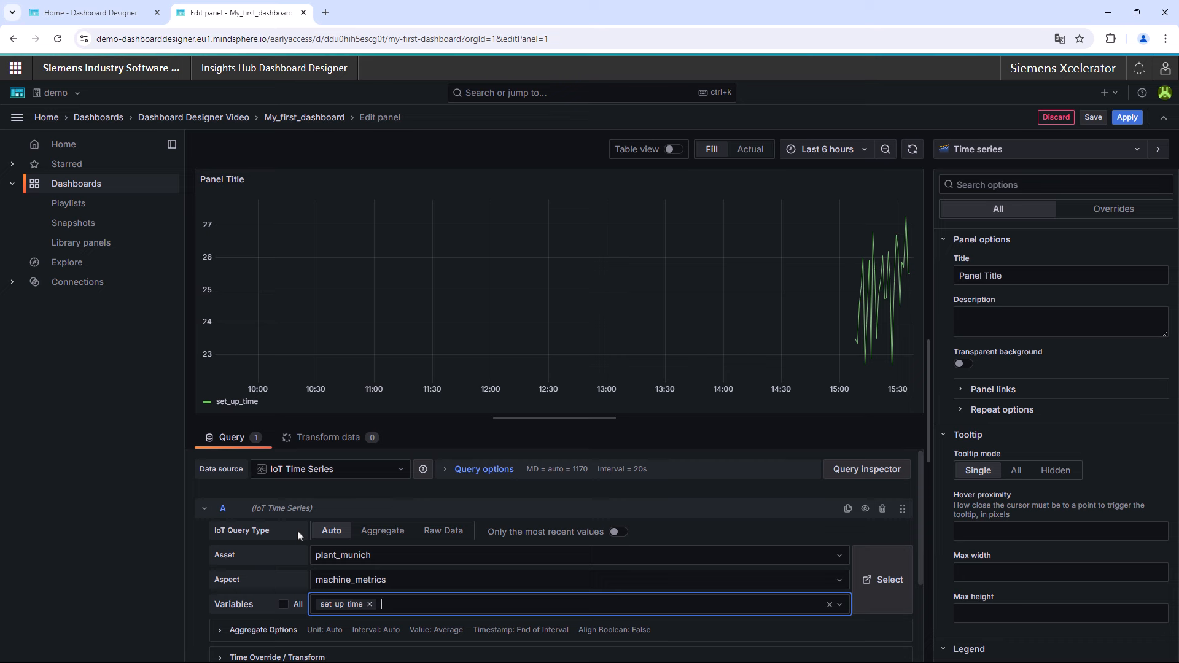
pyautogui.moveTo(315, 546)
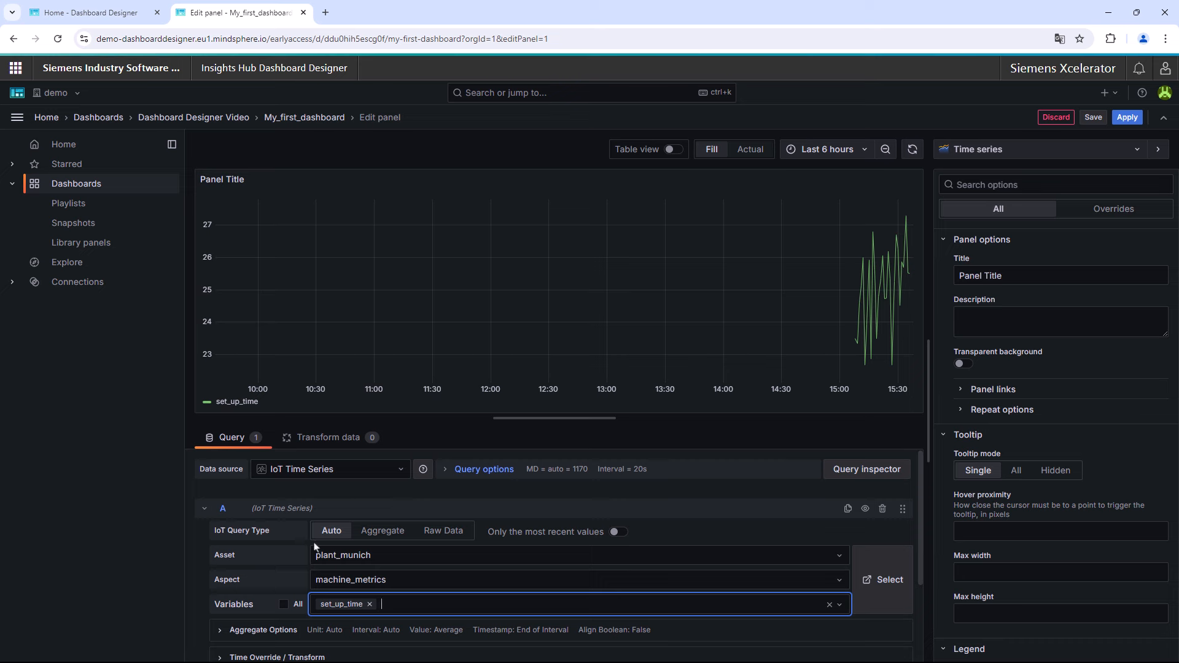
# Switch the IoT Query Type to Raw Data
pyautogui.click(442, 530)
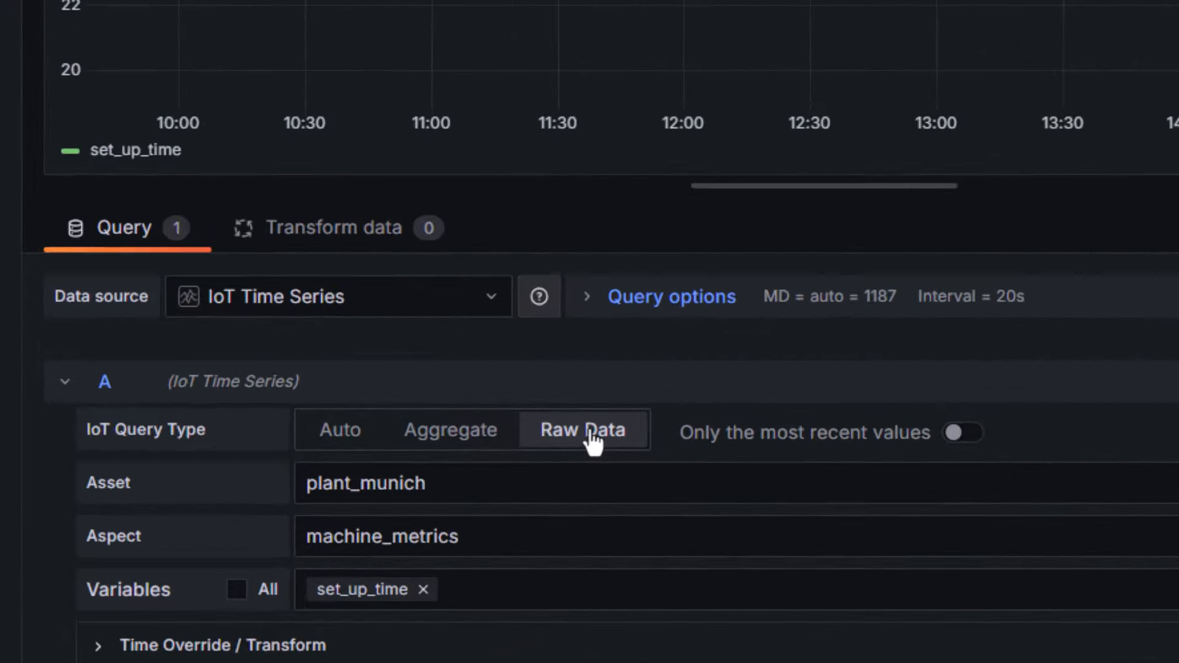
pyautogui.scroll(-3)
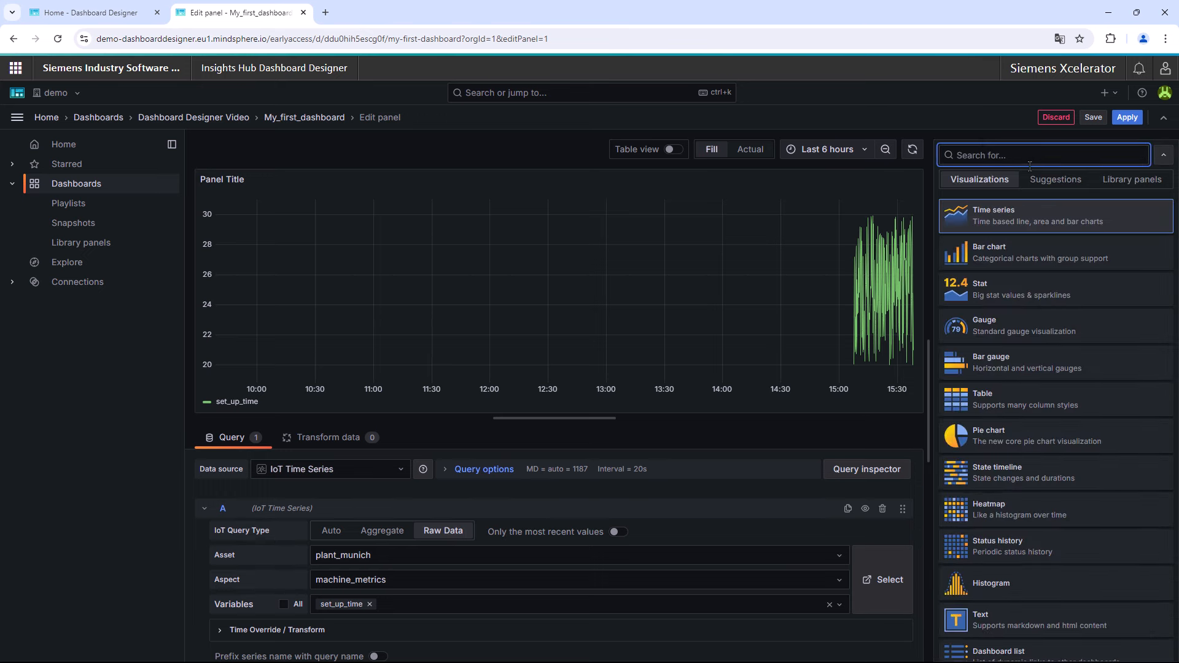
pyautogui.moveTo(1042, 569)
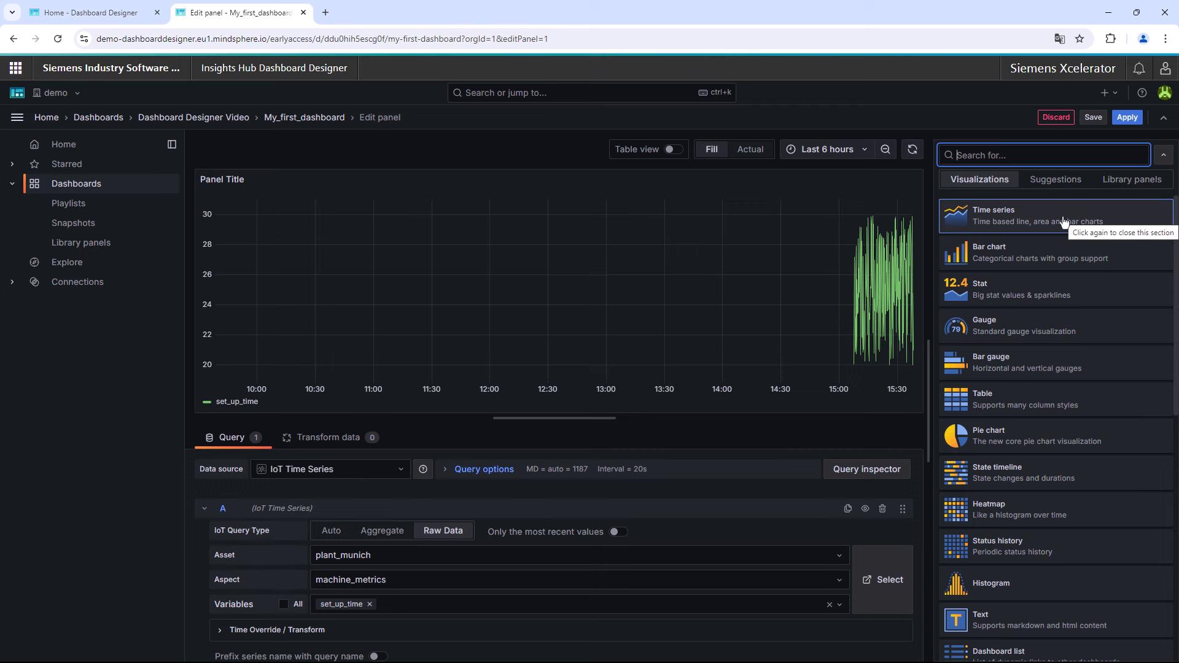
# Reselect Time series as the panel's visualization type
pyautogui.click(992, 214)
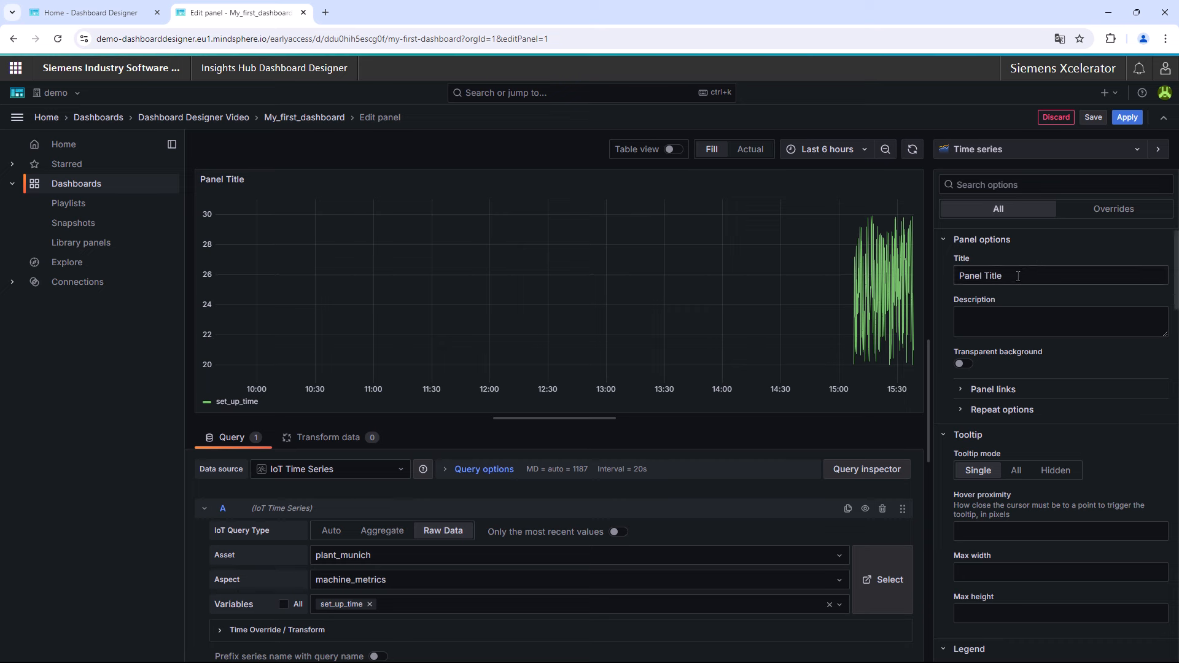
# Replace the panel title with 'Set up time' and enter 'sec' as the axis label
pyautogui.click(1018, 275)
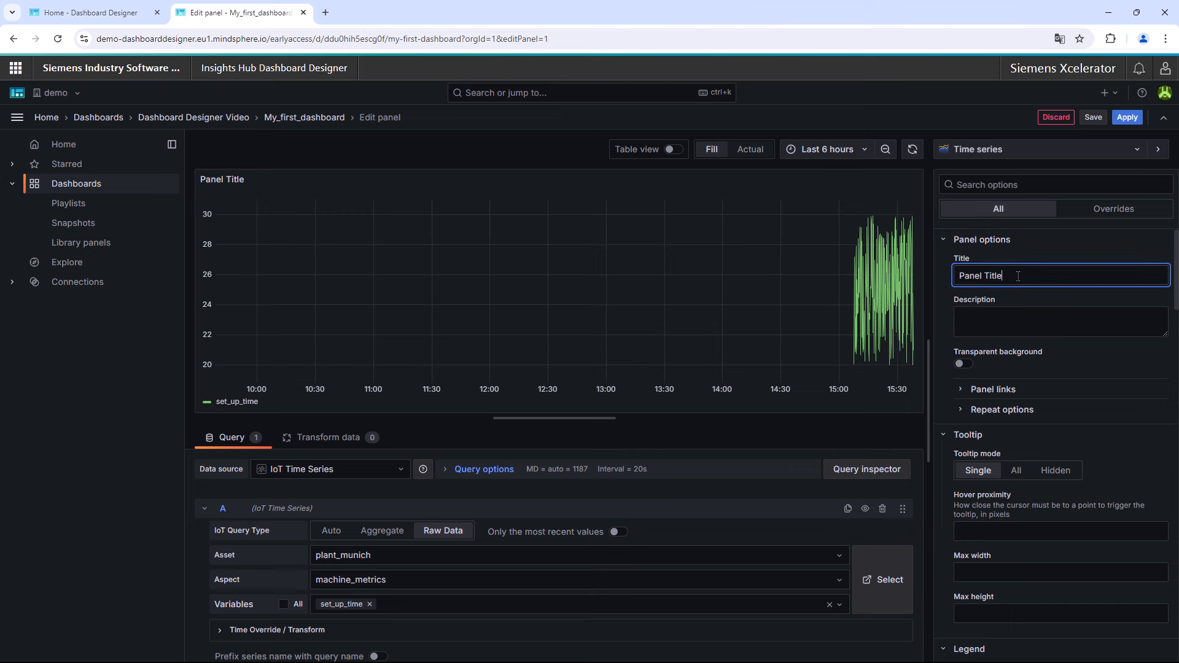
pyautogui.tripleClick(981, 275)
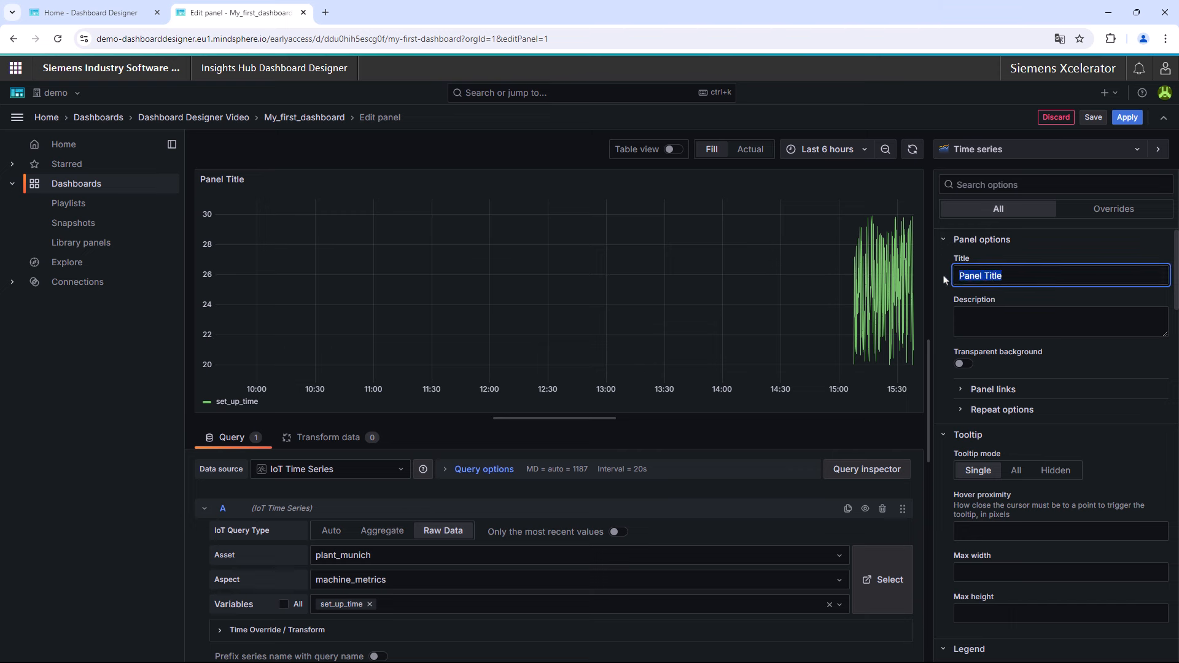
pyautogui.write('Set up time')
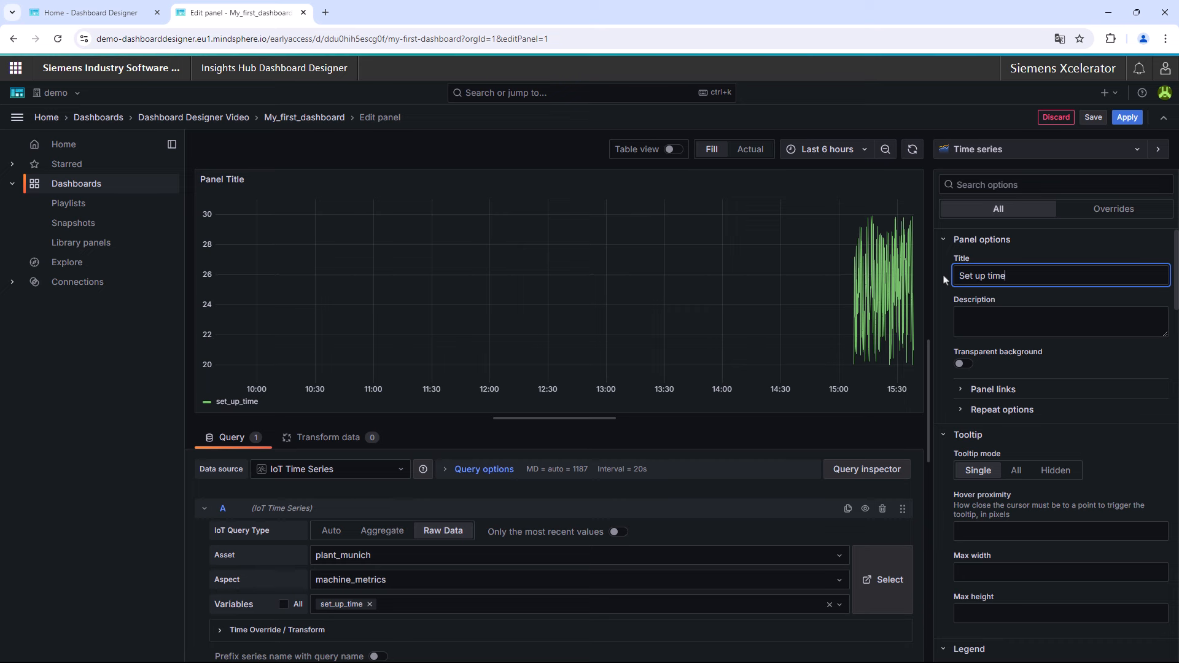
pyautogui.moveTo(1014, 379)
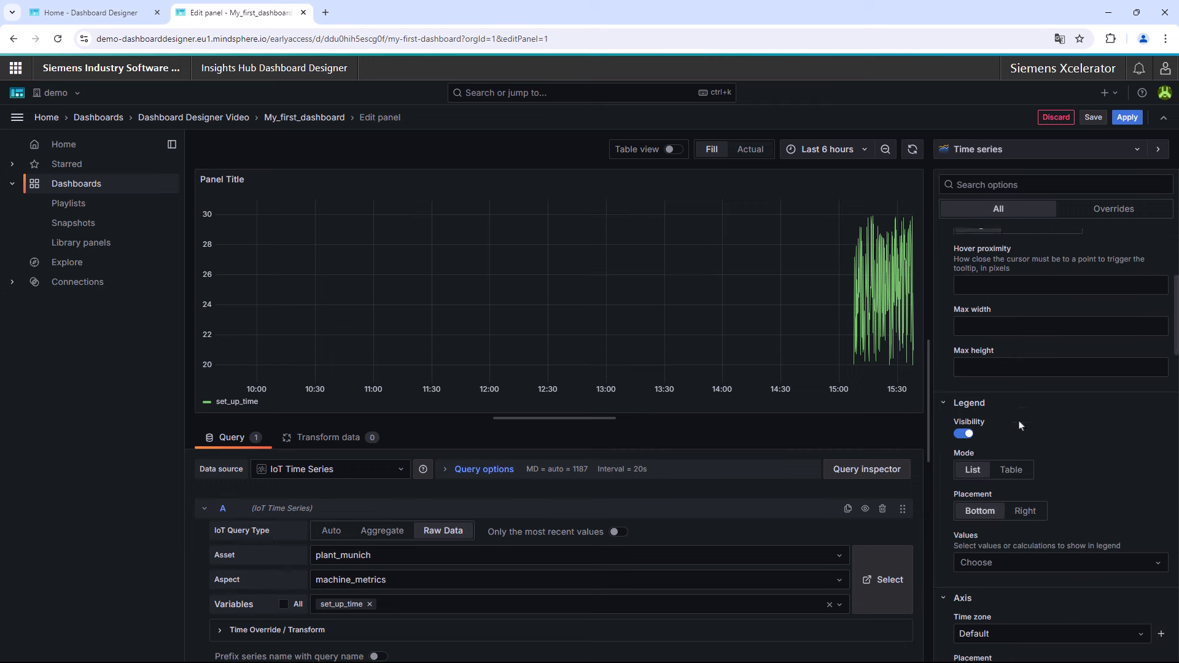
pyautogui.scroll(-3)
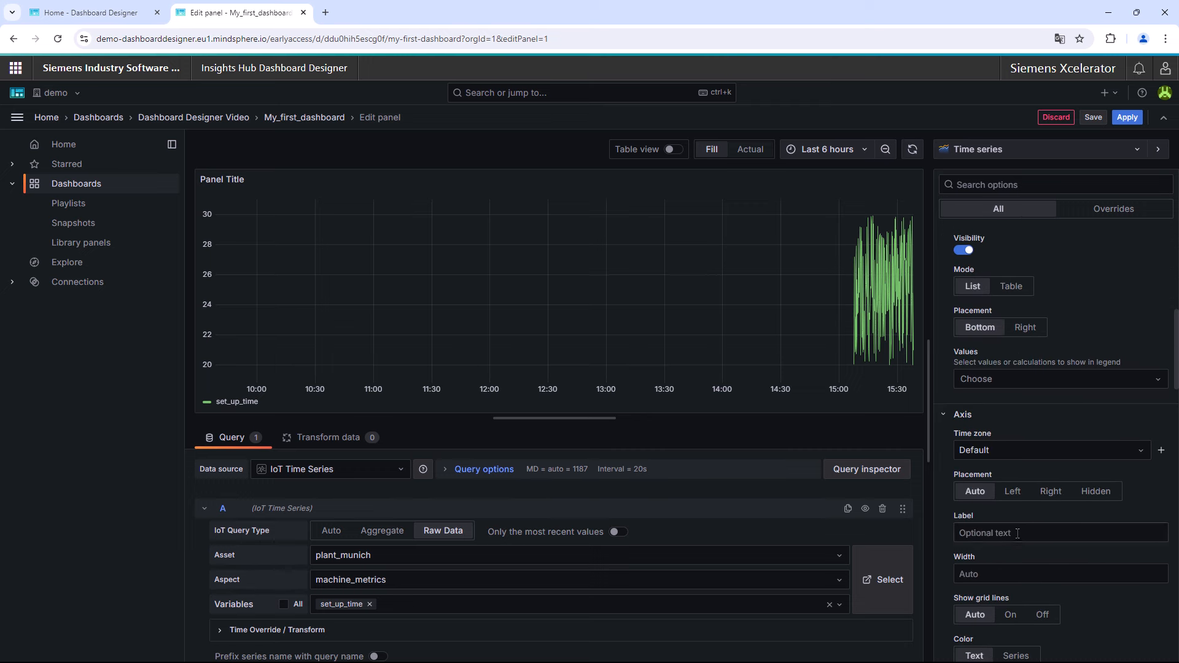
pyautogui.write('sec')
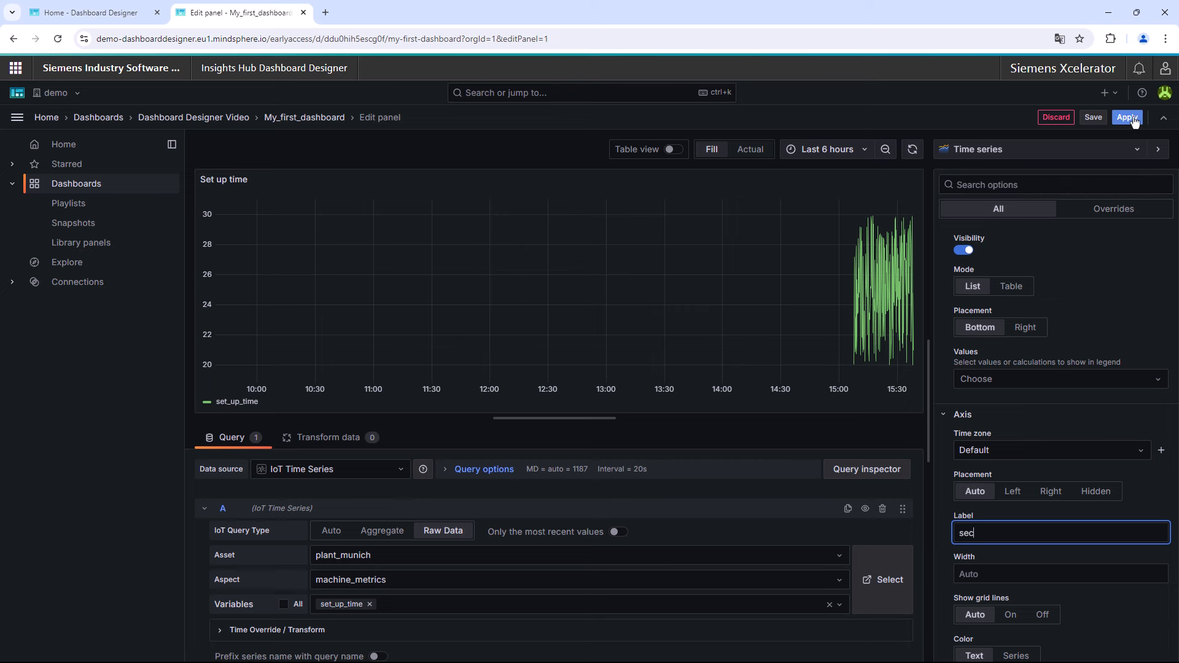
# Apply the panel edits and return to My_first_dashboard
pyautogui.click(1126, 118)
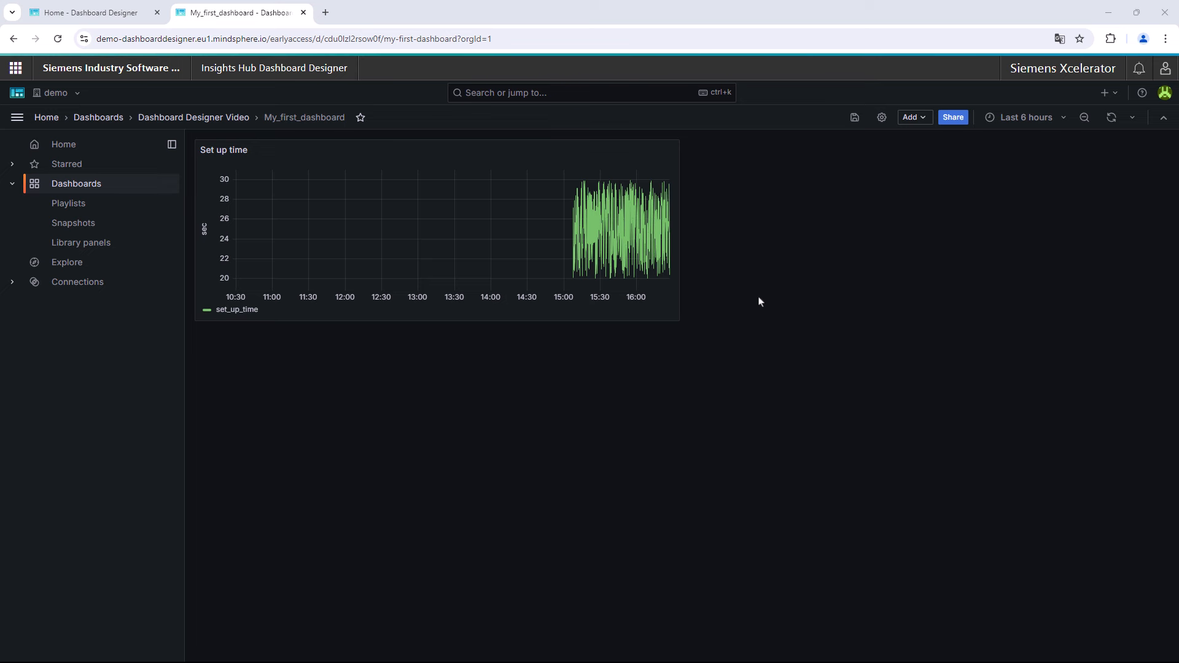
pyautogui.moveTo(859, 155)
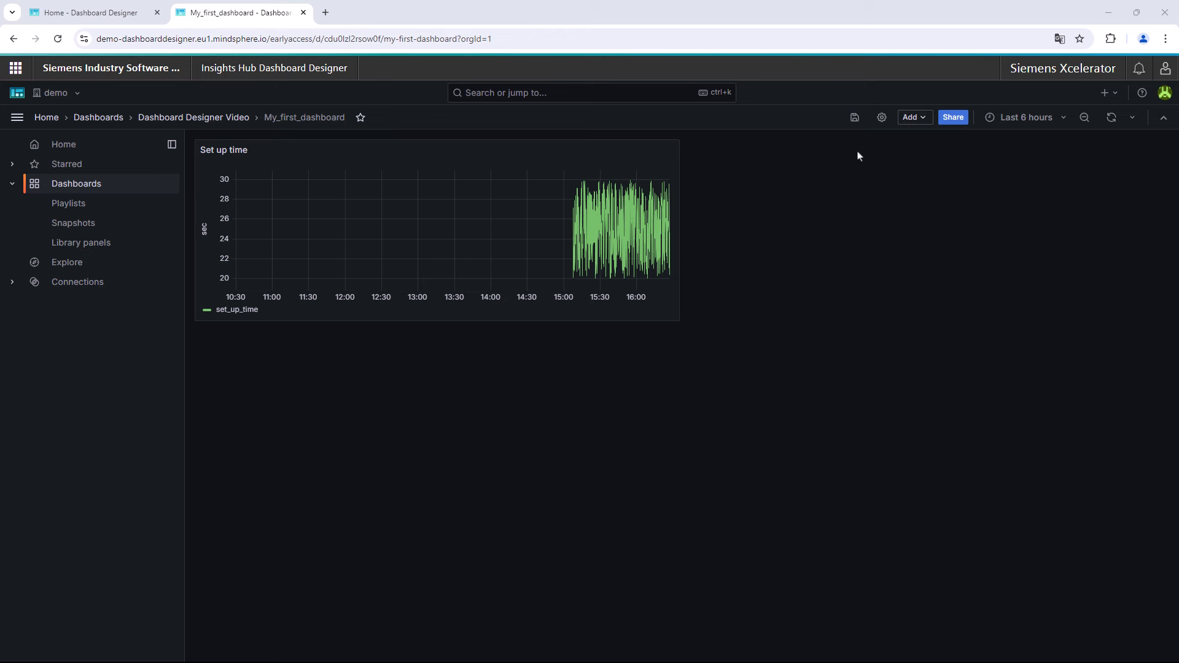
# Save My_first_dashboard with the version note 'My first dashboard'
pyautogui.click(854, 118)
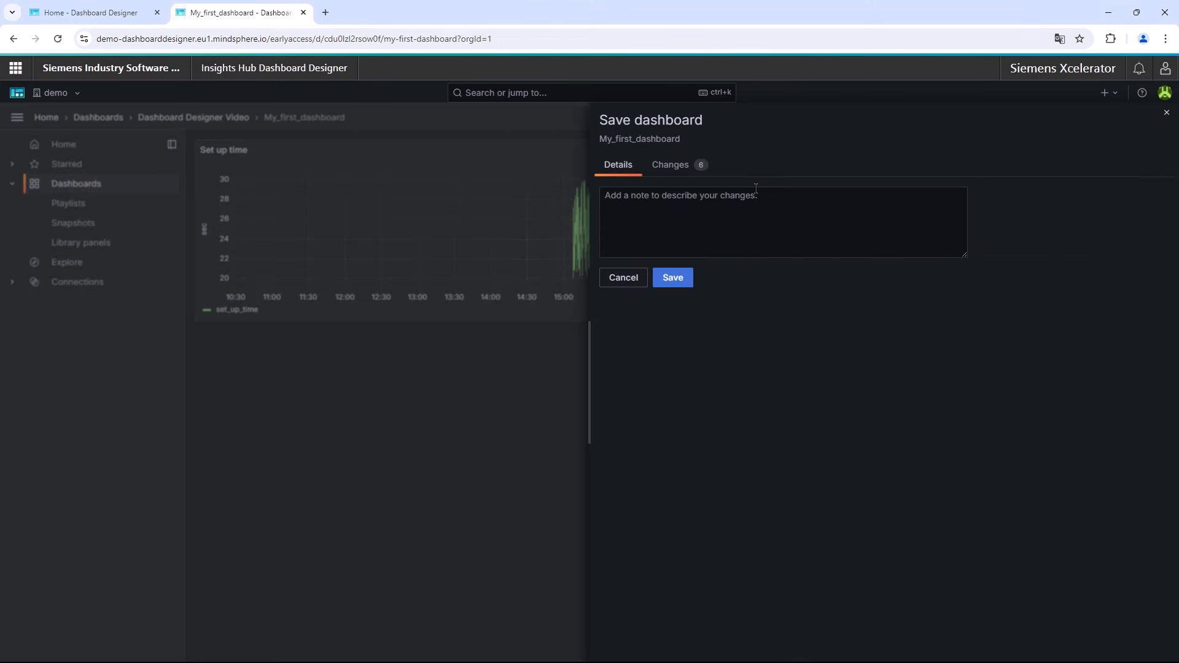
pyautogui.write('M')
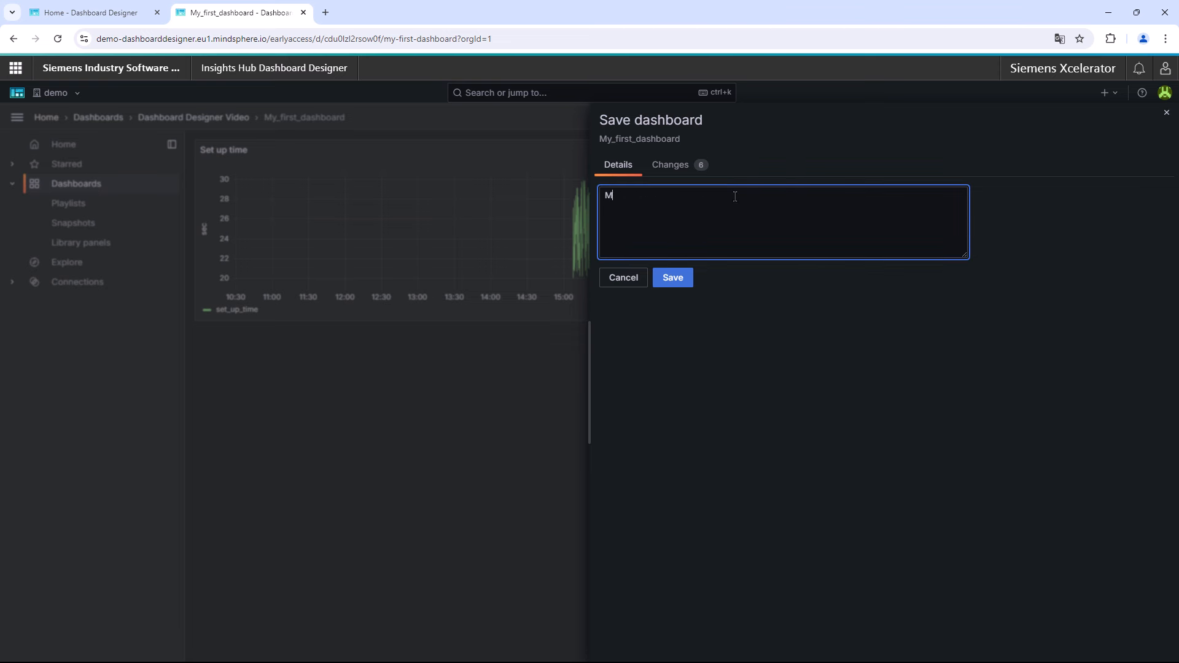
pyautogui.write('y first dashboard')
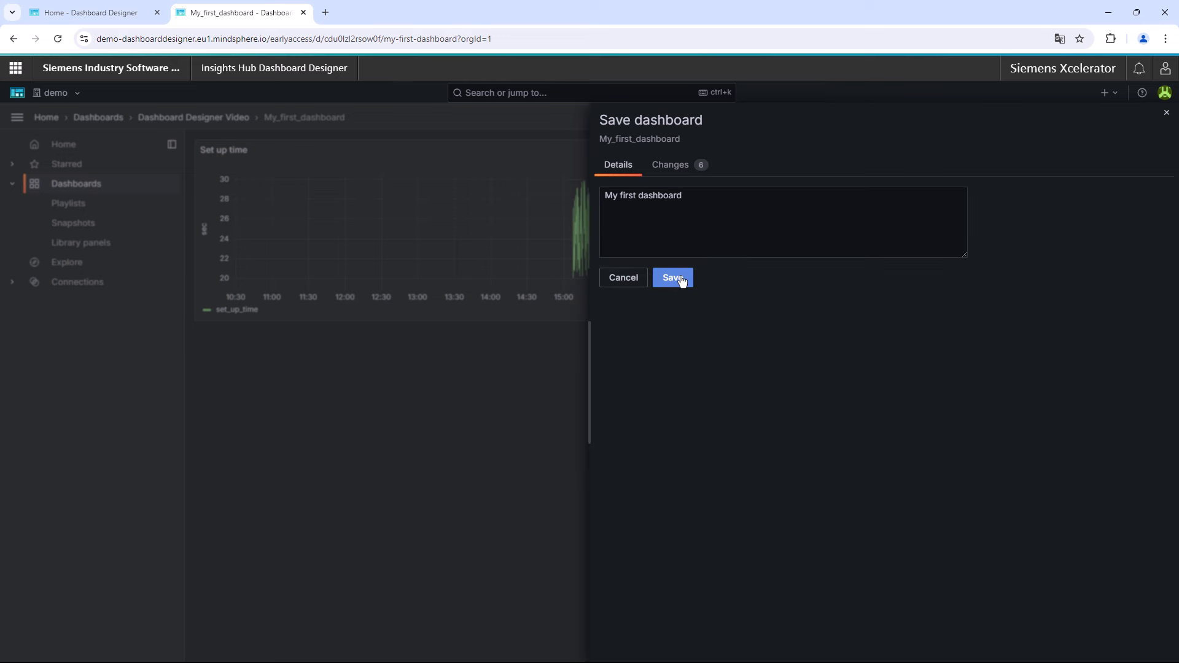
pyautogui.click(671, 277)
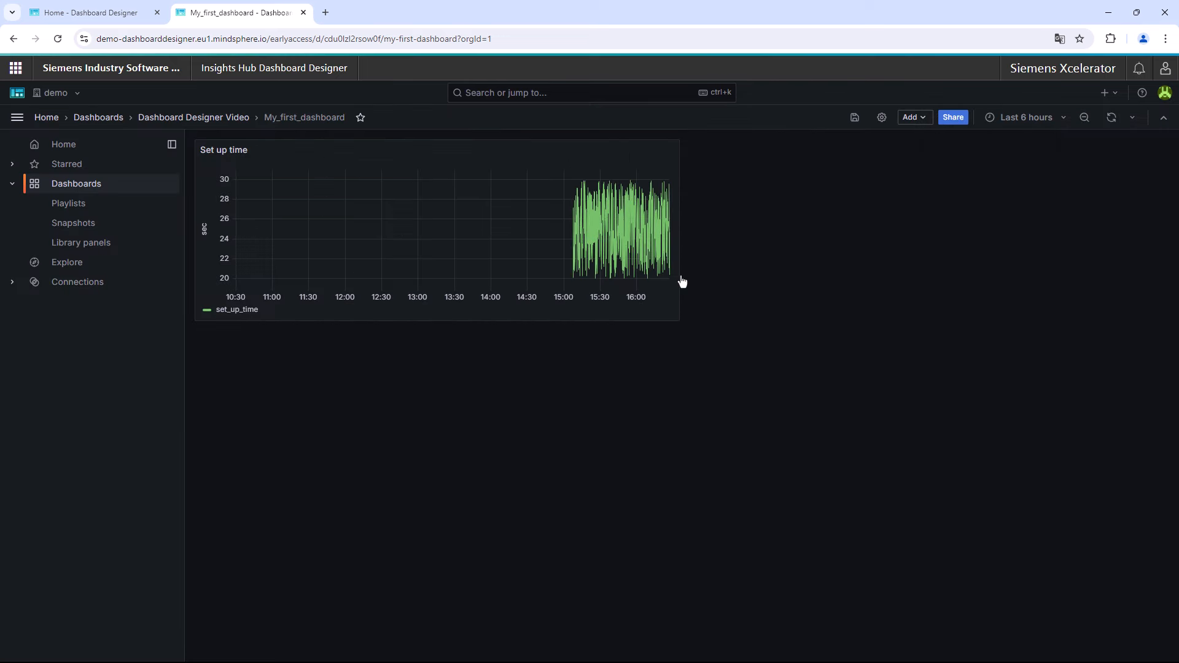
pyautogui.moveTo(714, 255)
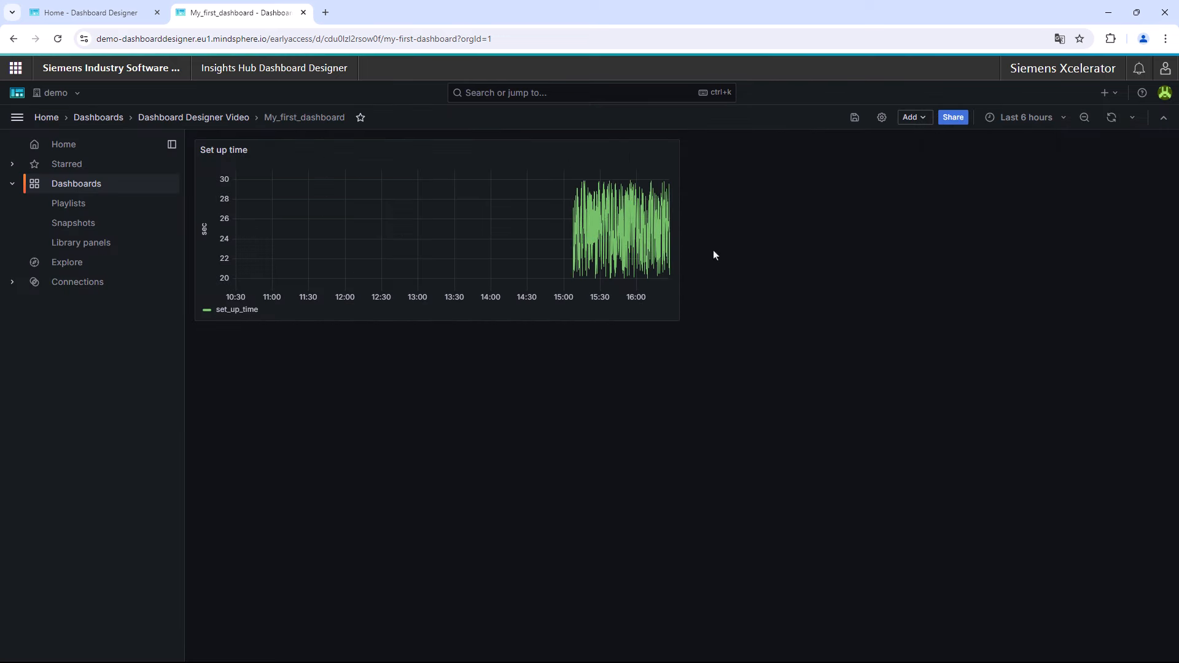
# Confirm in settings that Versions lists version 2 noted 'My first dashboard', then return to General
pyautogui.click(881, 117)
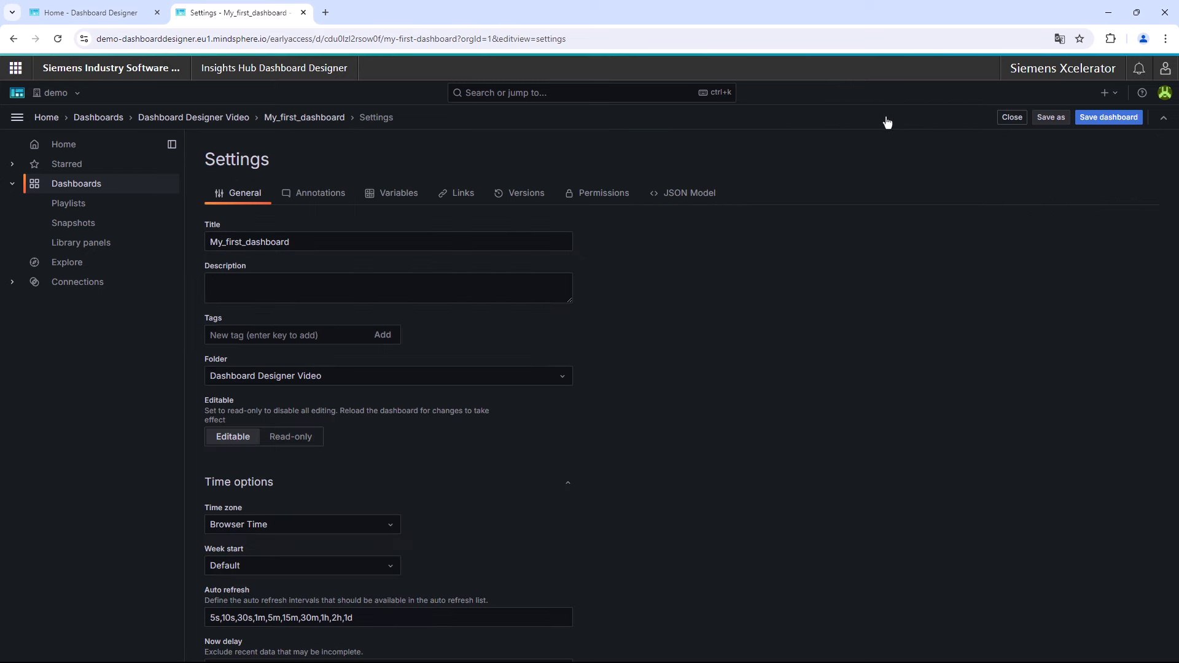
pyautogui.moveTo(574, 184)
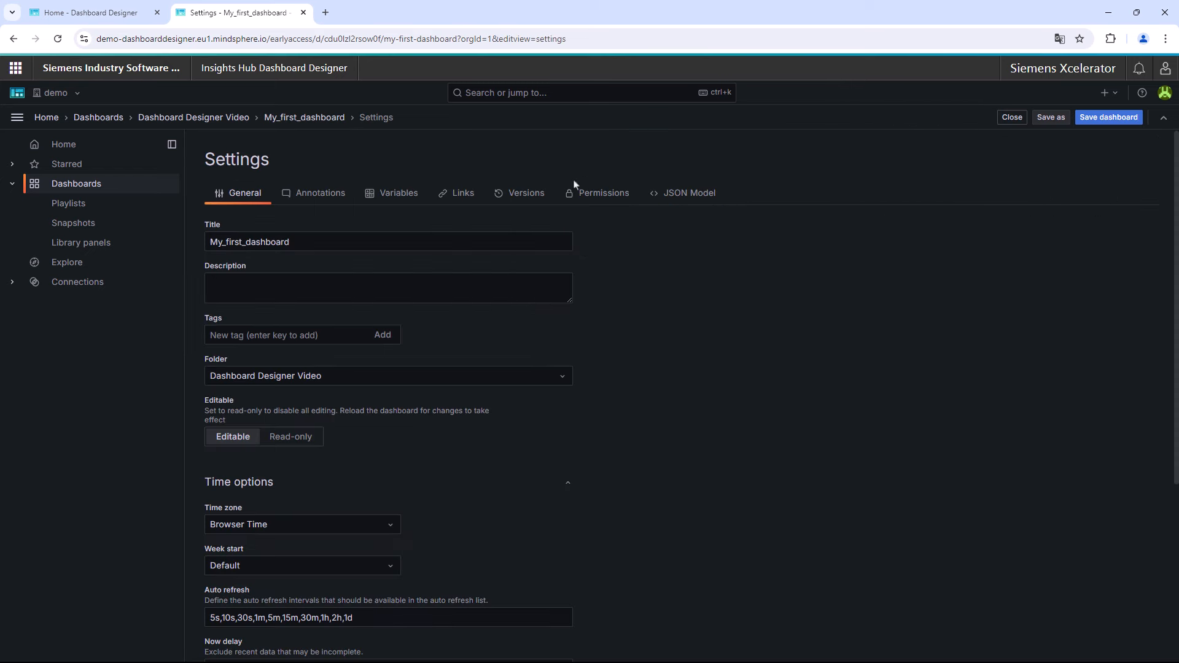
pyautogui.click(519, 192)
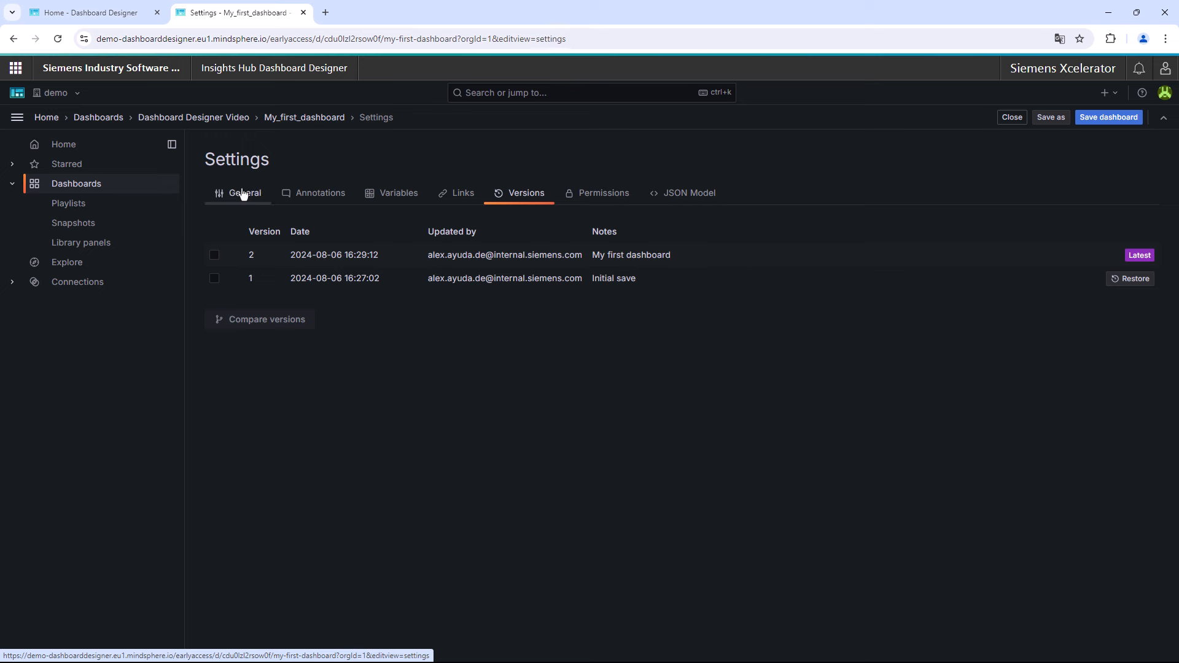
pyautogui.click(244, 192)
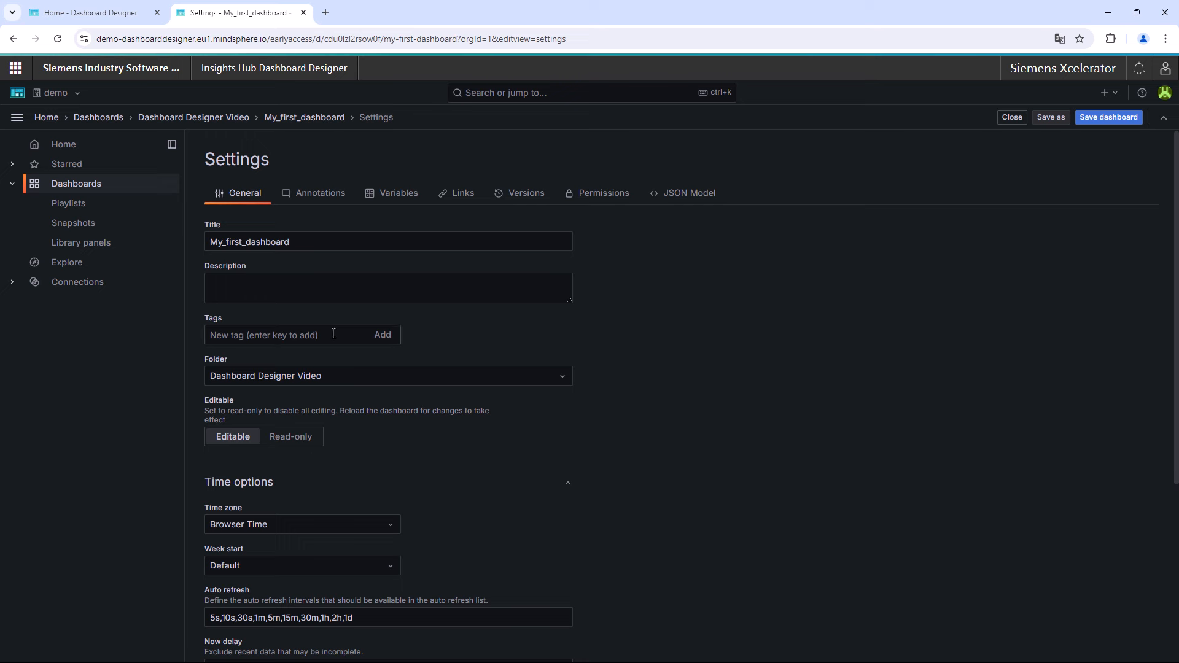
pyautogui.moveTo(347, 491)
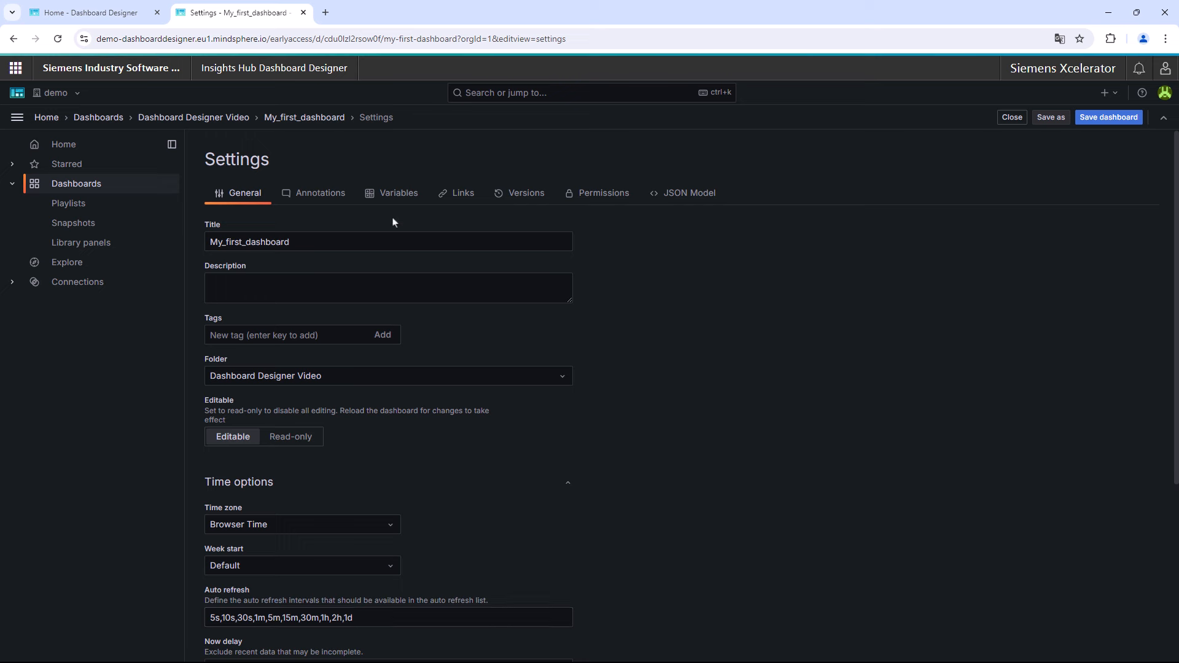
# Review the empty Variables list and role and user Permissions, then view the JSON Model
pyautogui.click(398, 194)
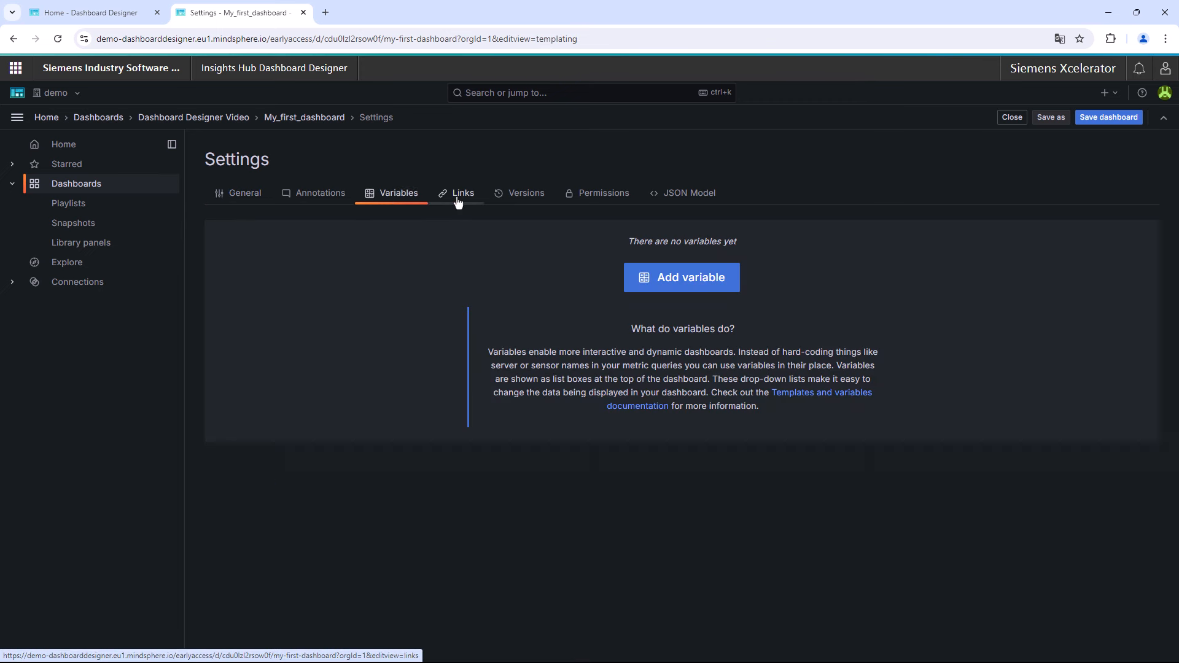
pyautogui.moveTo(602, 192)
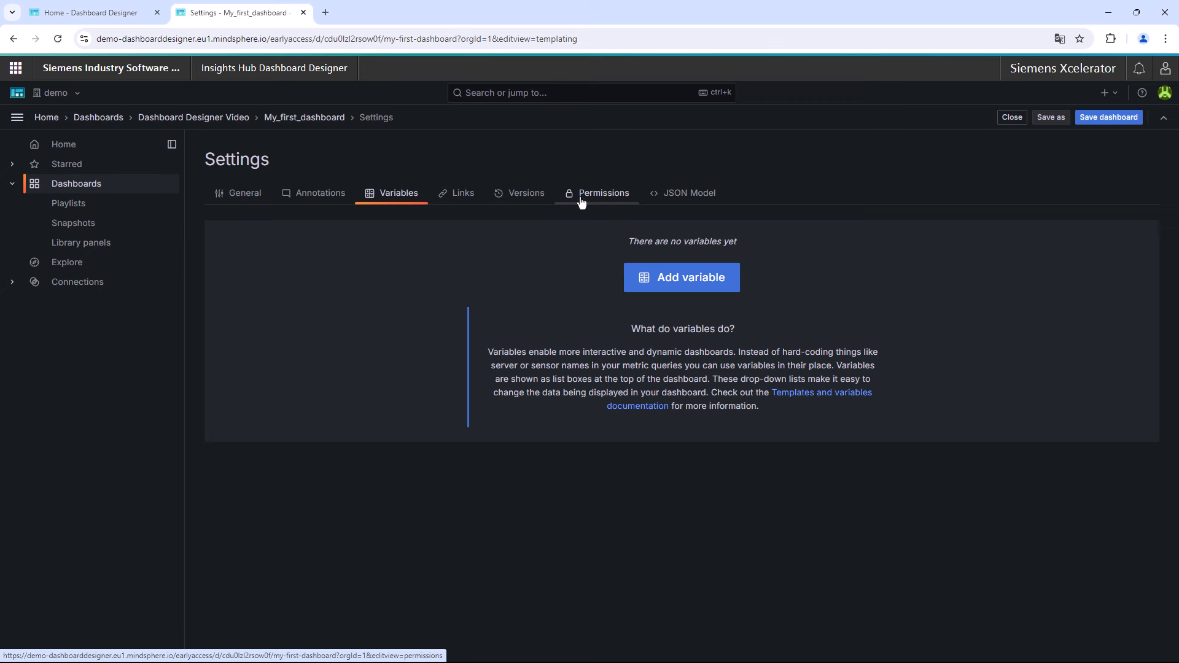
pyautogui.click(602, 192)
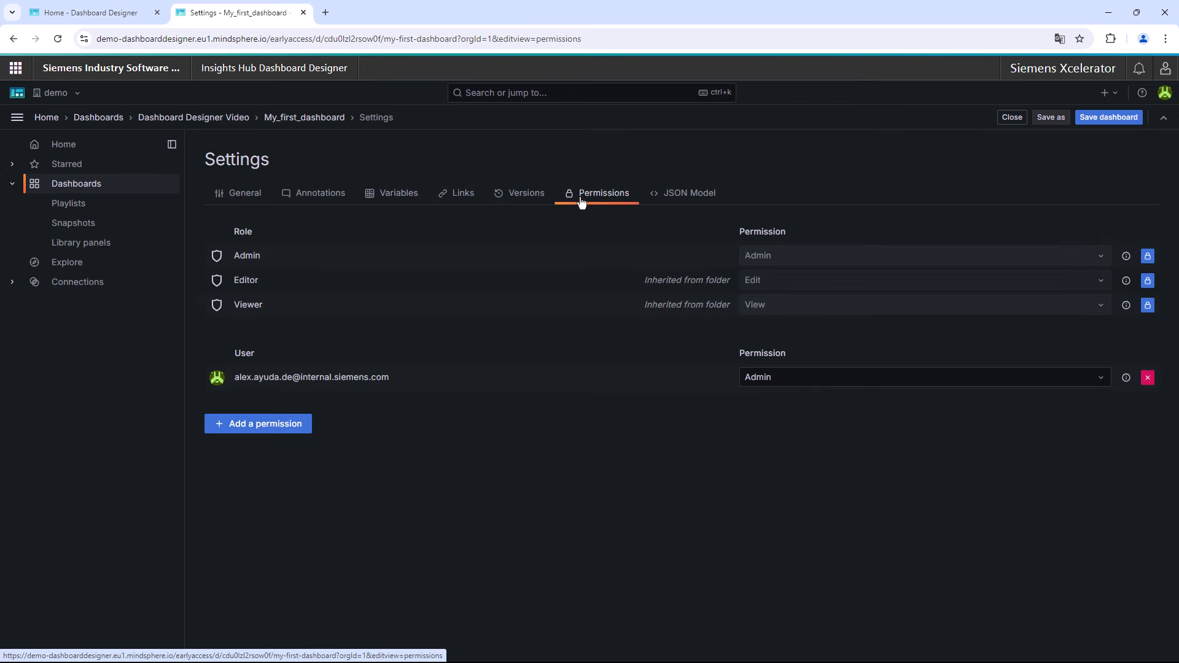
pyautogui.click(687, 192)
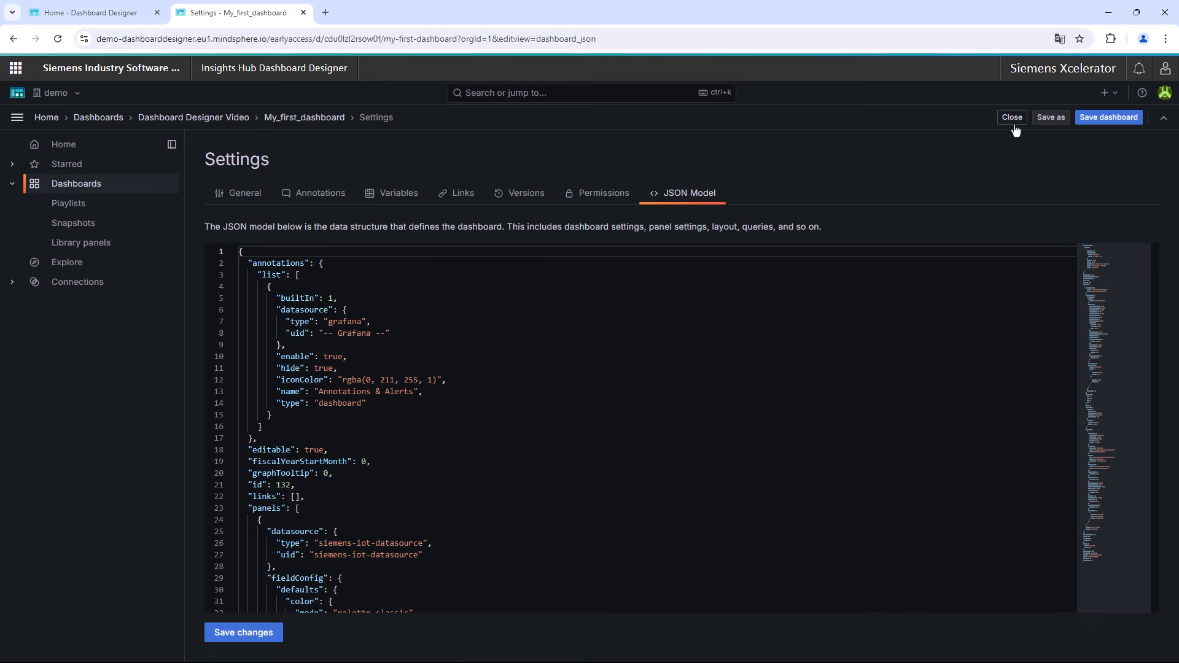
# Close settings and set the dashboard's refresh interval to Auto
pyautogui.click(1011, 118)
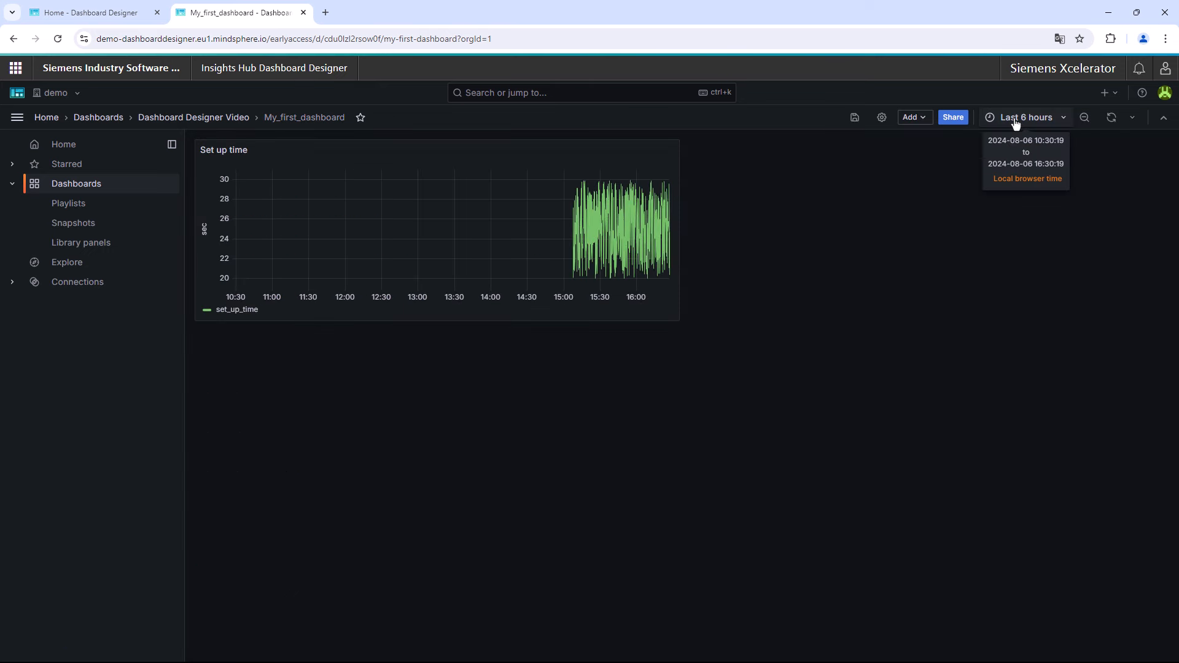
pyautogui.click(1131, 117)
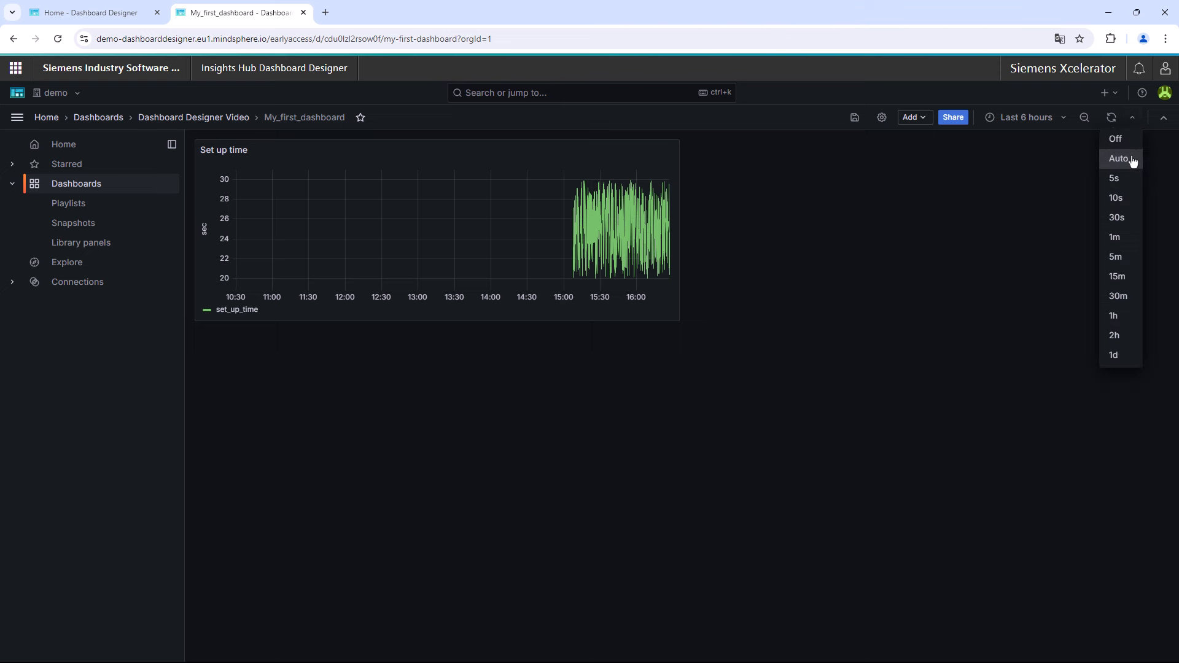
pyautogui.click(1119, 159)
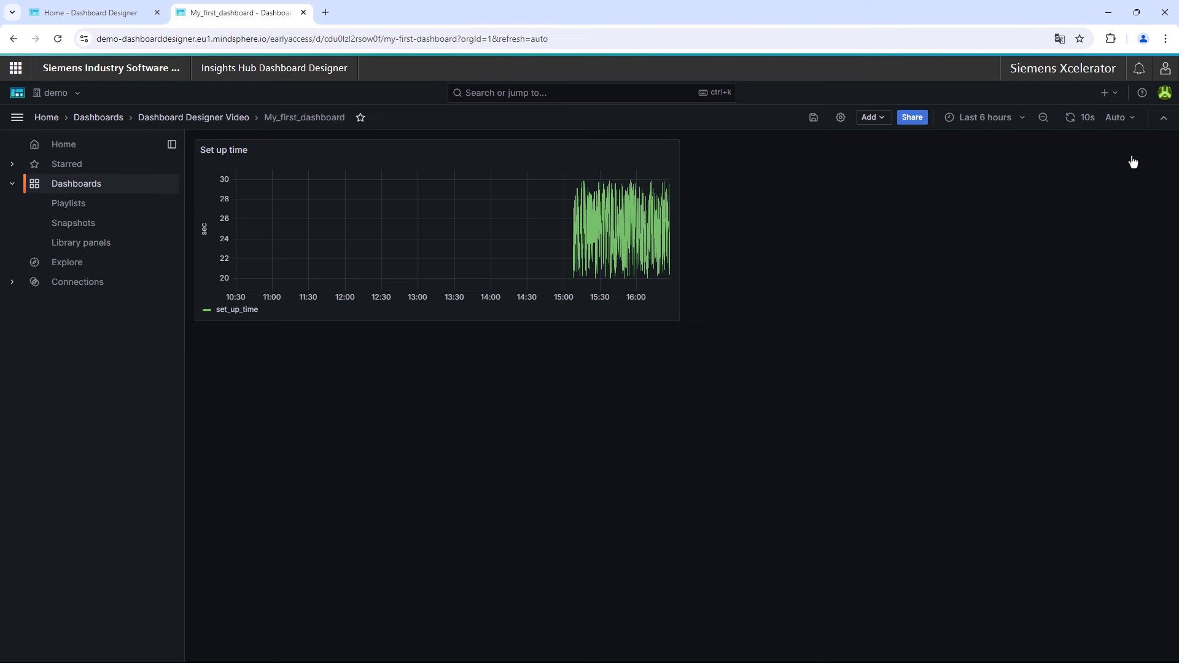